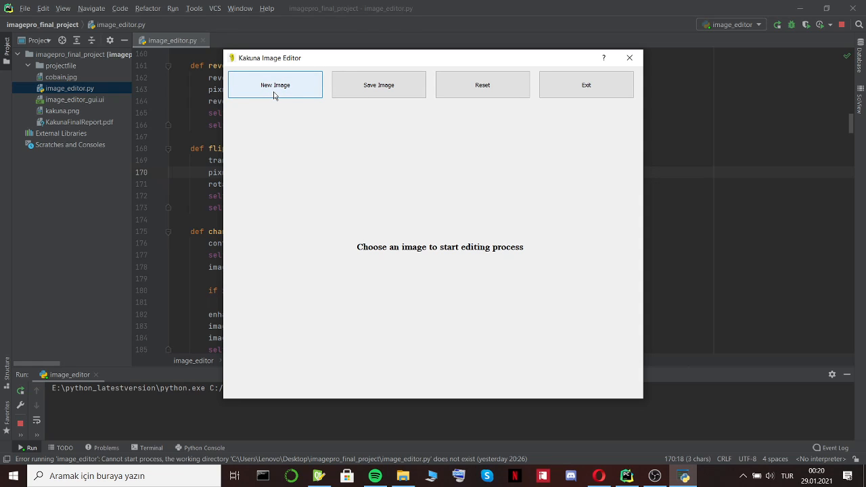
# Load cobain.jpg from the project folder as the original image
pyautogui.click(275, 85)
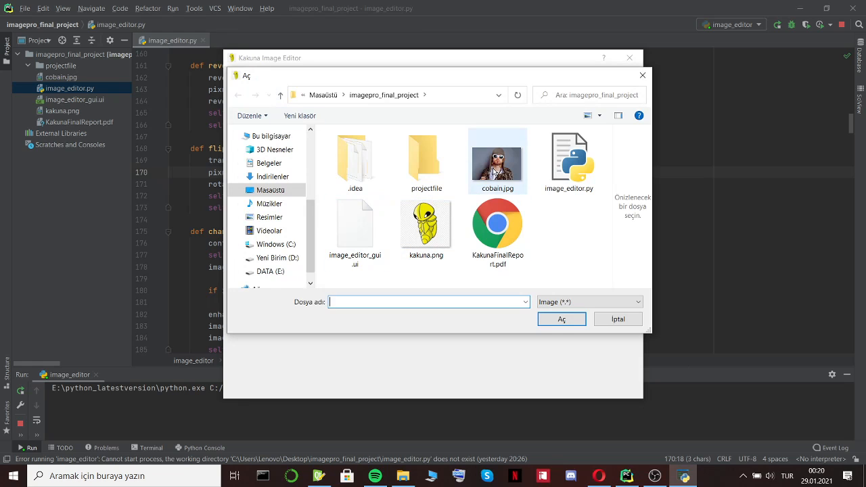
pyautogui.click(497, 160)
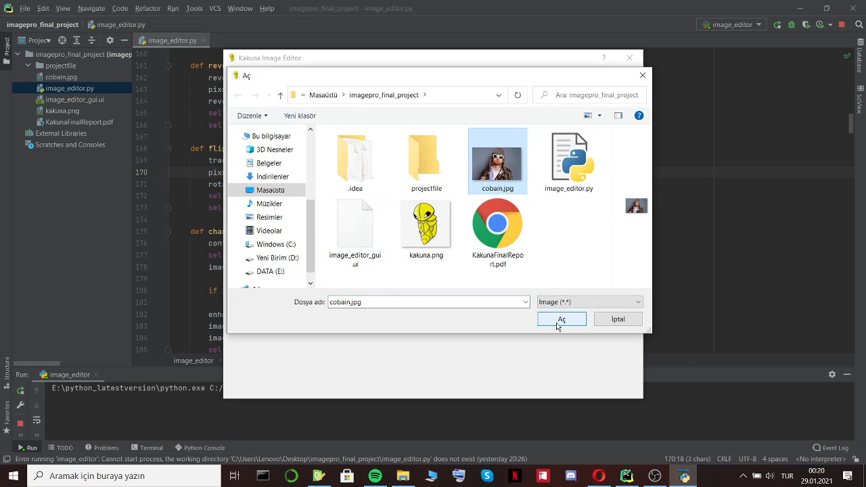
pyautogui.click(562, 319)
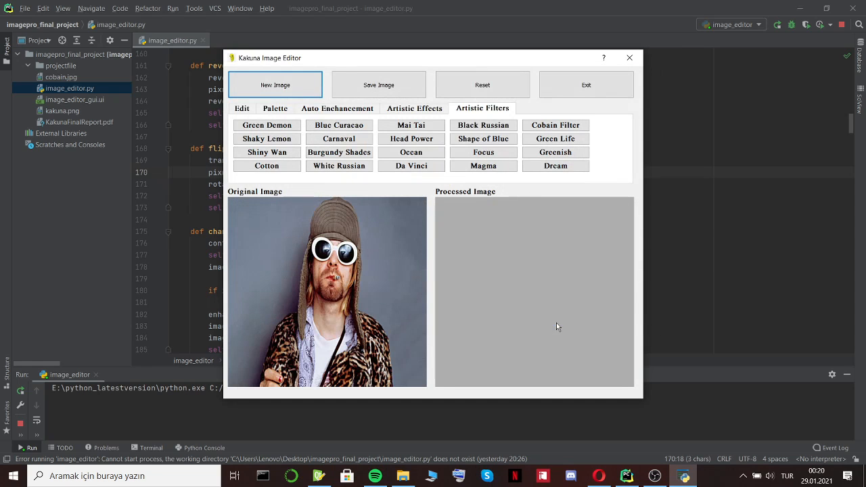
# Show the Edit tools and set the rotation slider to 50
pyautogui.click(242, 108)
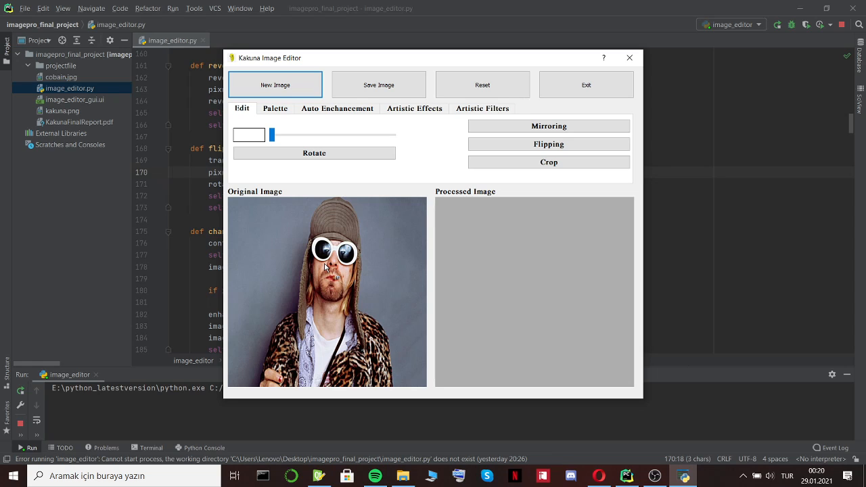
pyautogui.moveTo(316, 266)
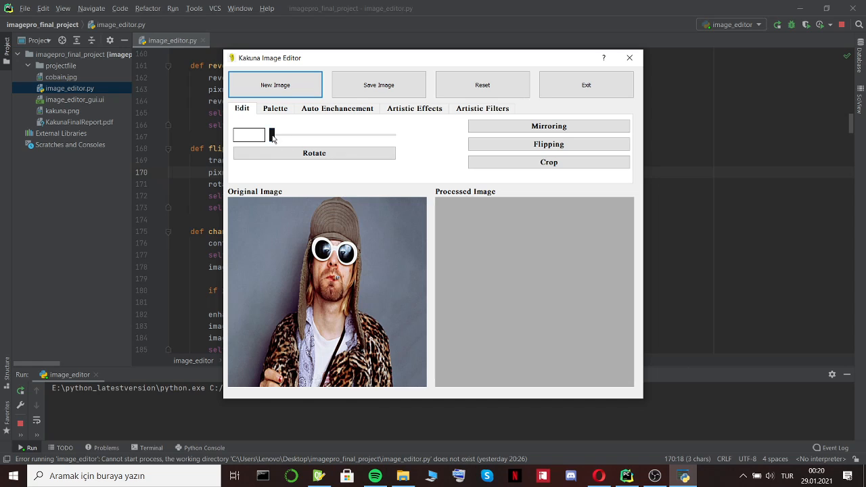
pyautogui.click(272, 134)
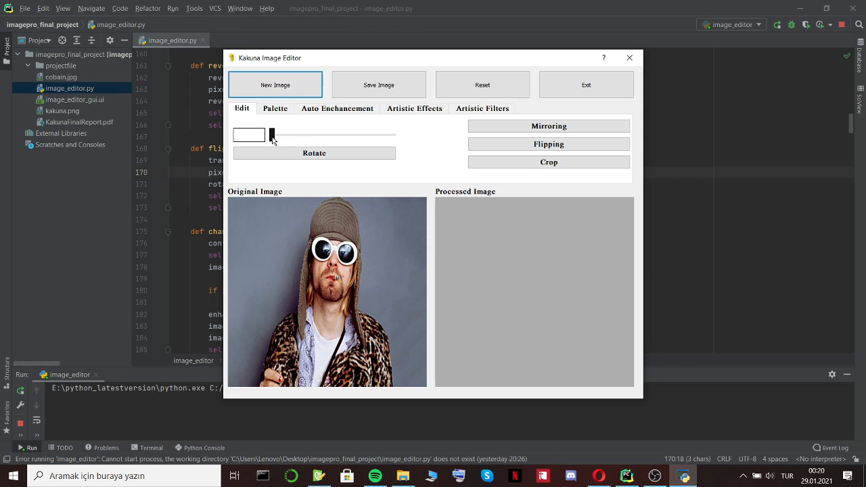
pyautogui.moveTo(272, 134); pyautogui.dragTo(290, 135)
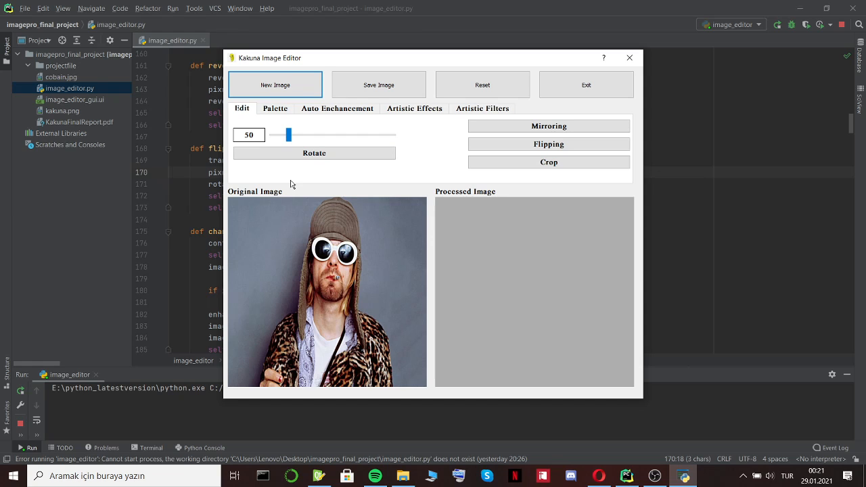
# Rotate the photo by 50 and mirror it, then flip it upside down and back
pyautogui.click(314, 153)
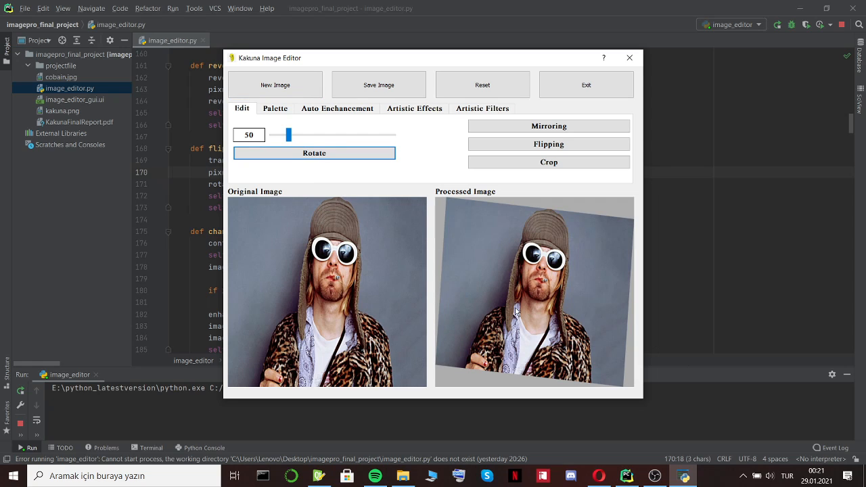
pyautogui.moveTo(527, 266)
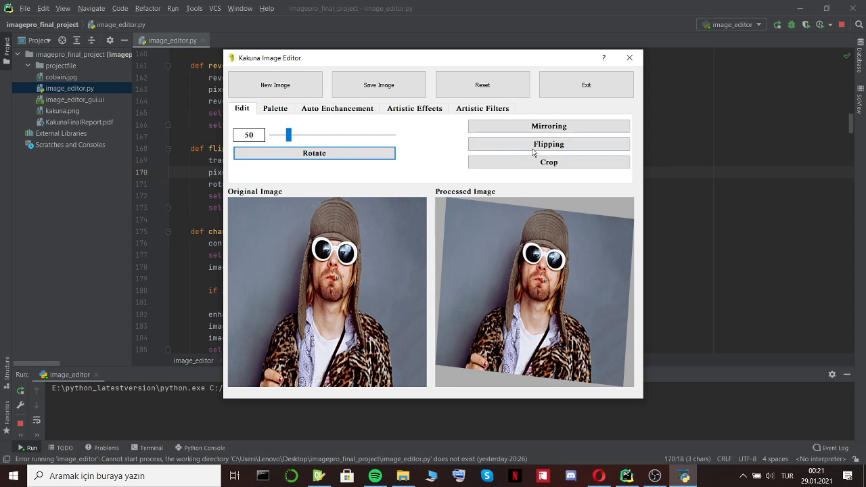
pyautogui.click(548, 126)
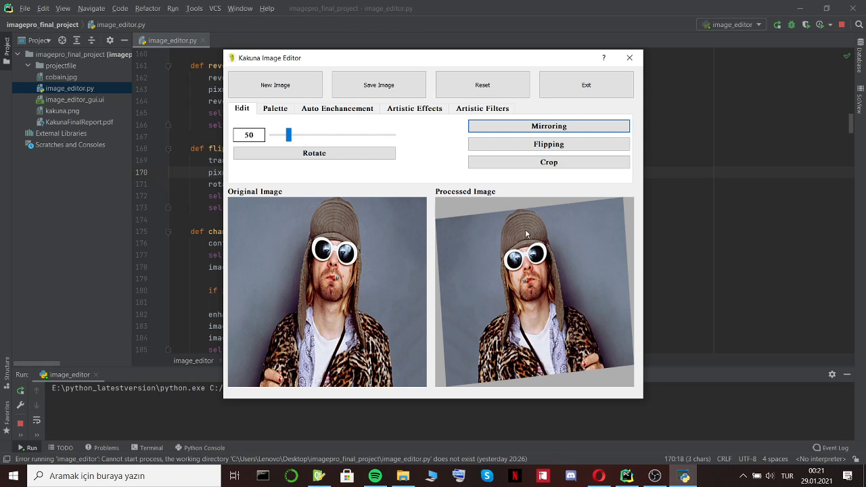
pyautogui.moveTo(579, 185)
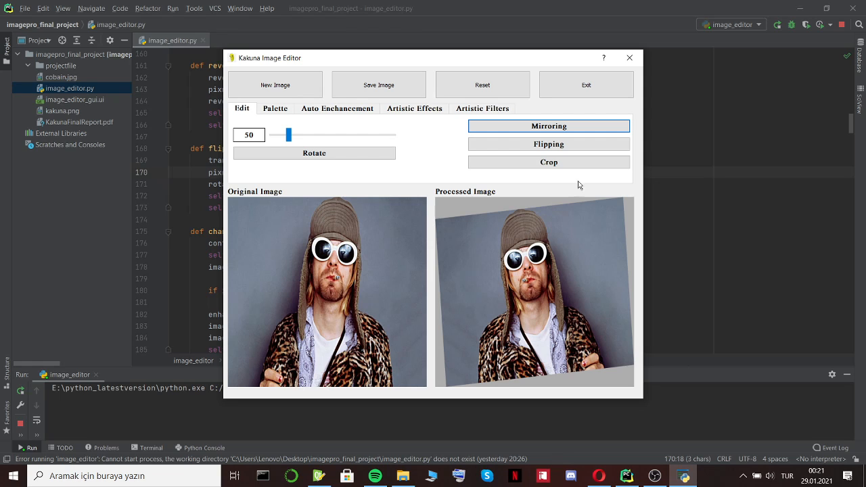
pyautogui.moveTo(549, 144)
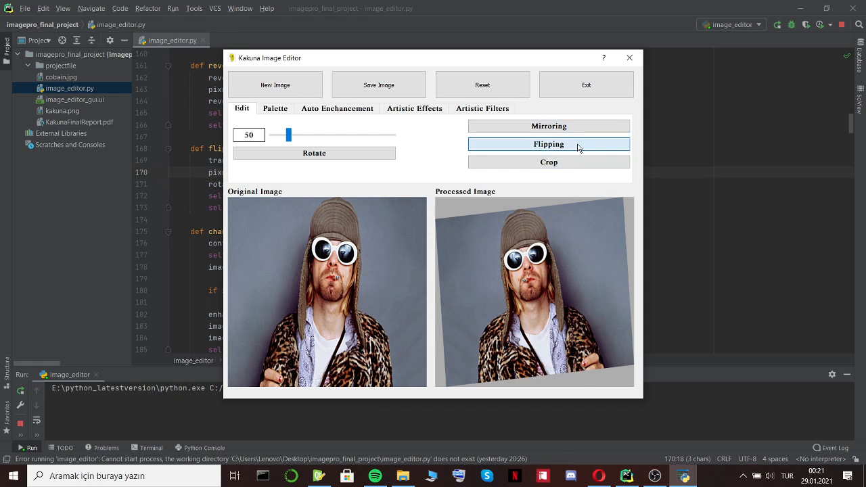
pyautogui.click(549, 144)
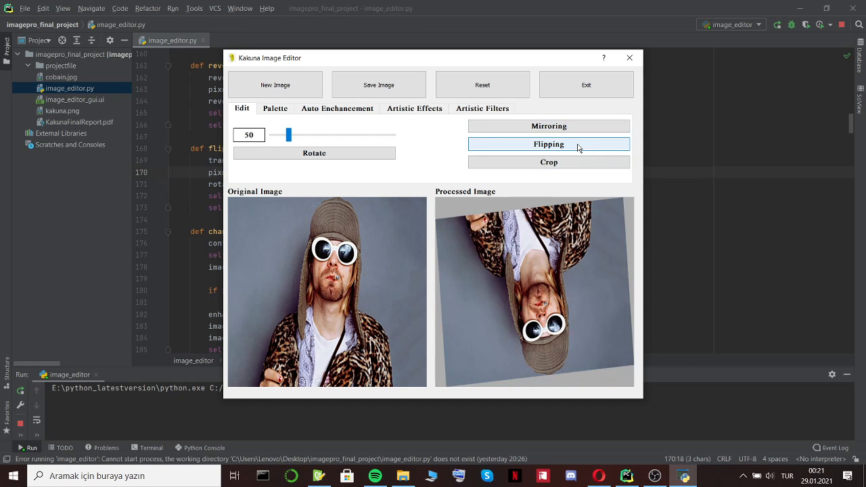
pyautogui.click(549, 144)
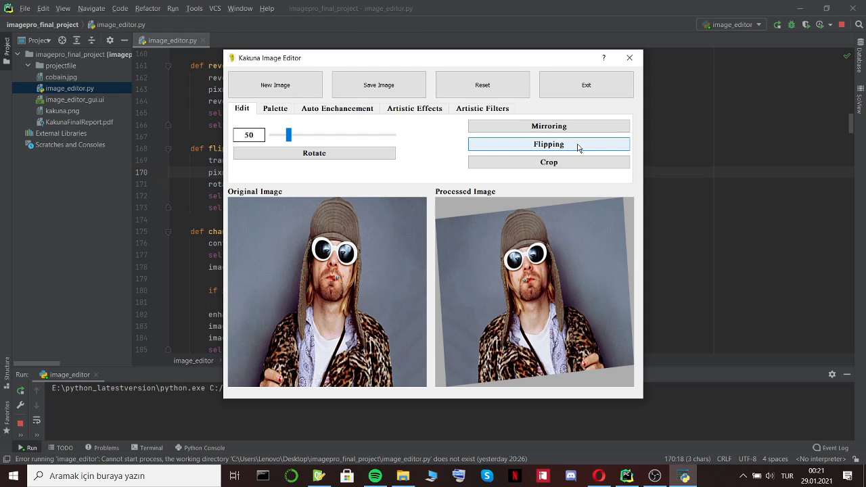
pyautogui.click(548, 144)
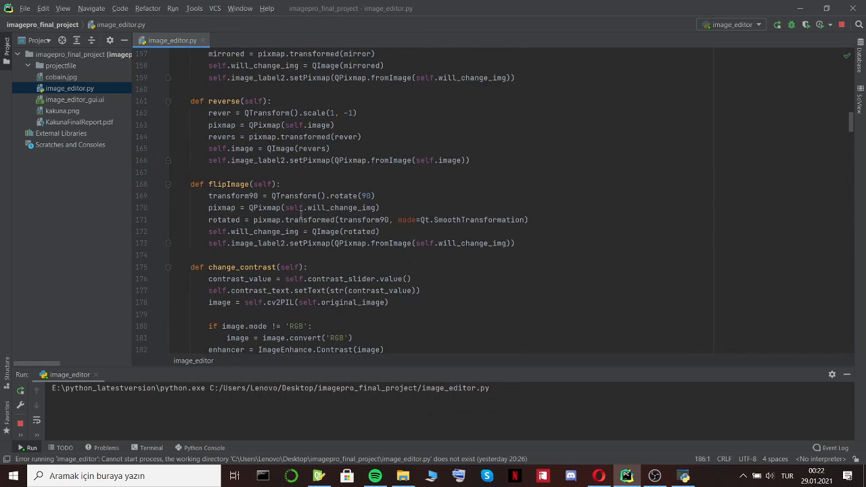
# Inspect flipImage in image_editor.py, then bring the image editor forward again
pyautogui.click(256, 195)
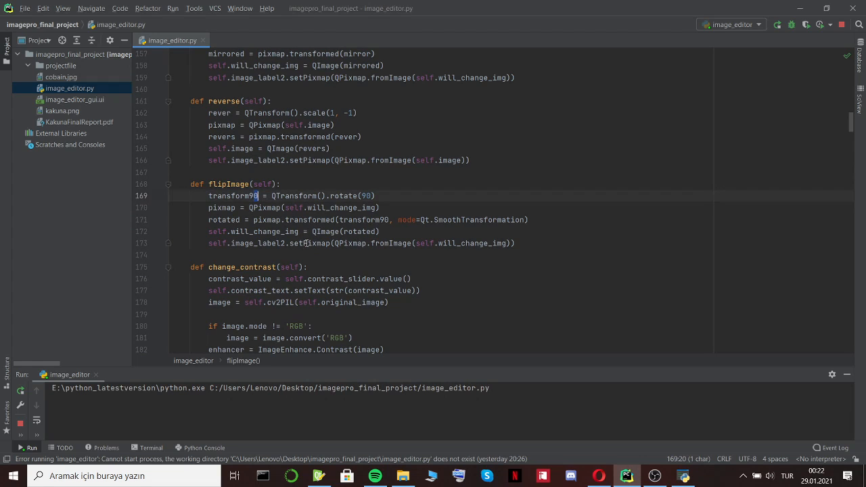
pyautogui.click(778, 148)
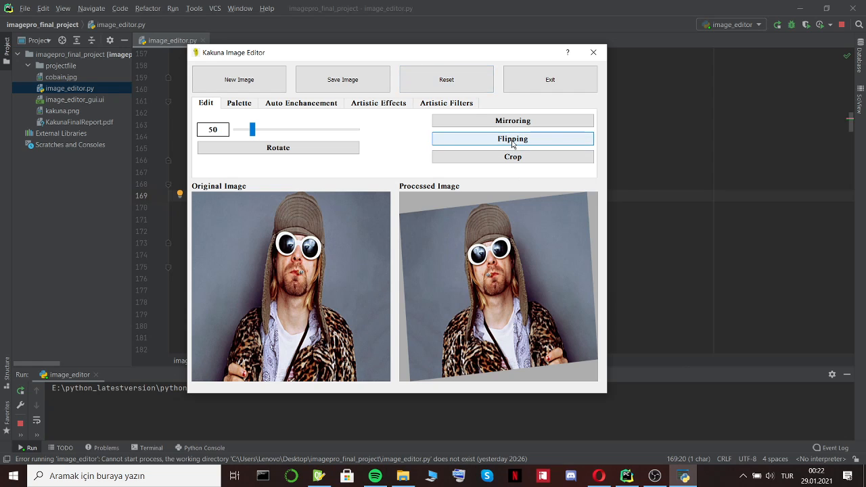
pyautogui.moveTo(499, 188)
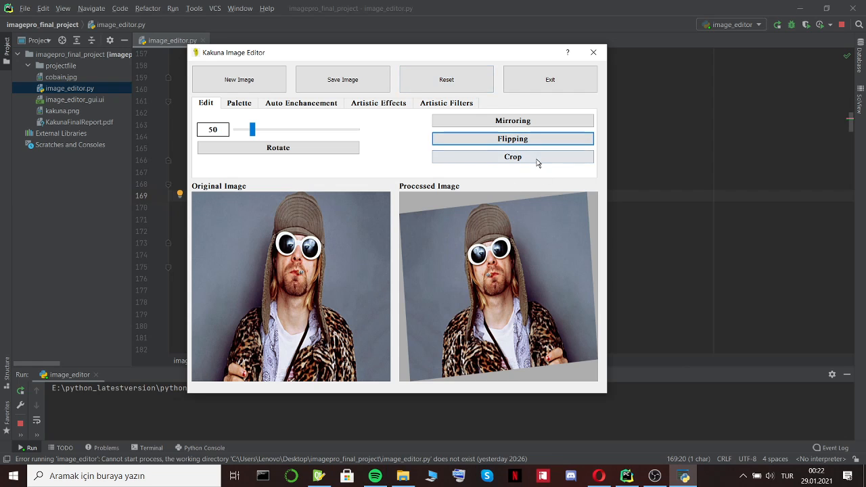
# Crop the processed photo to a 492×414 face-and-shoulders region
pyautogui.click(512, 156)
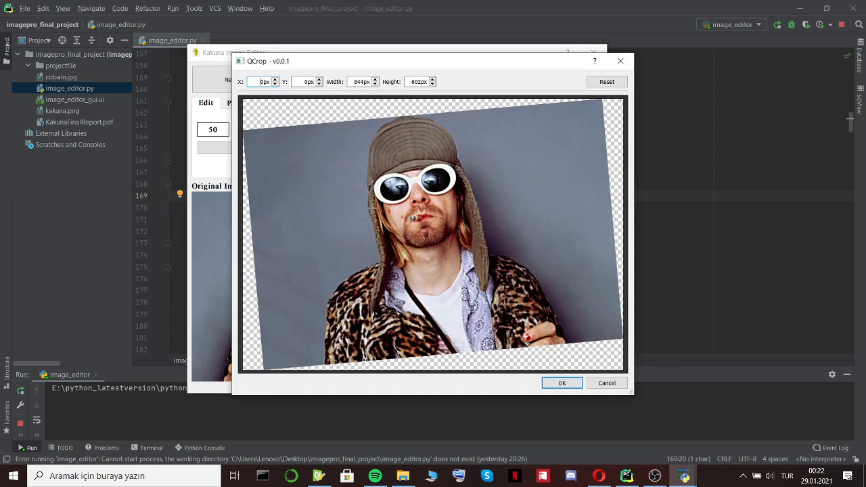
pyautogui.moveTo(455, 292)
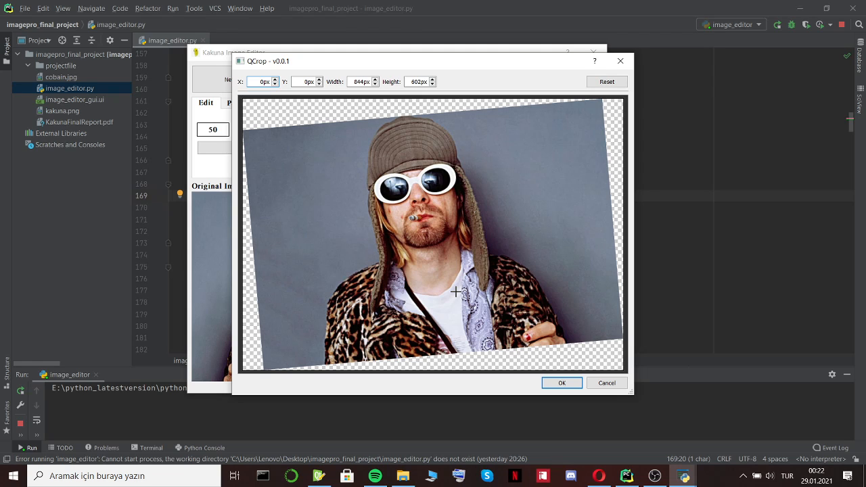
pyautogui.moveTo(322, 133)
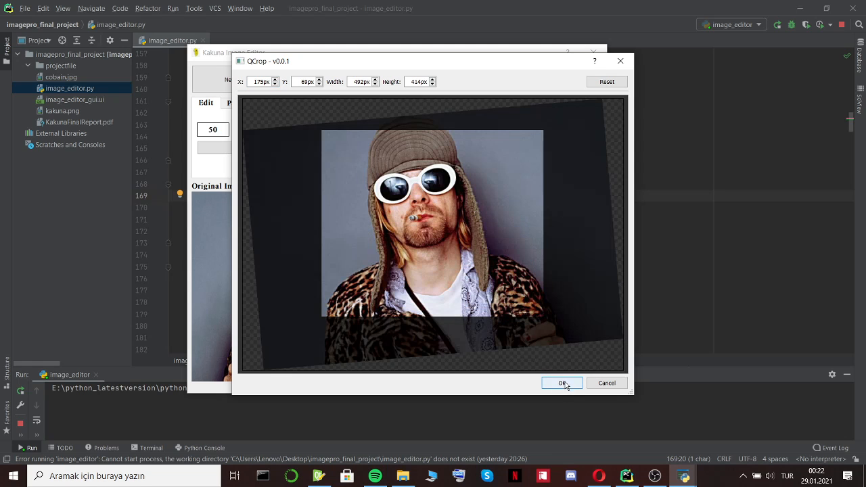
pyautogui.click(561, 383)
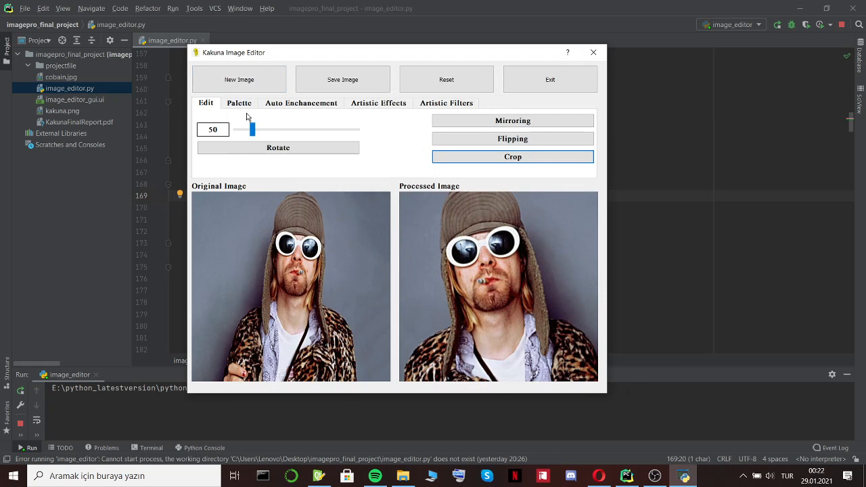
# On the Palette tab, set brightness to 26 and settle contrast at 22
pyautogui.click(239, 102)
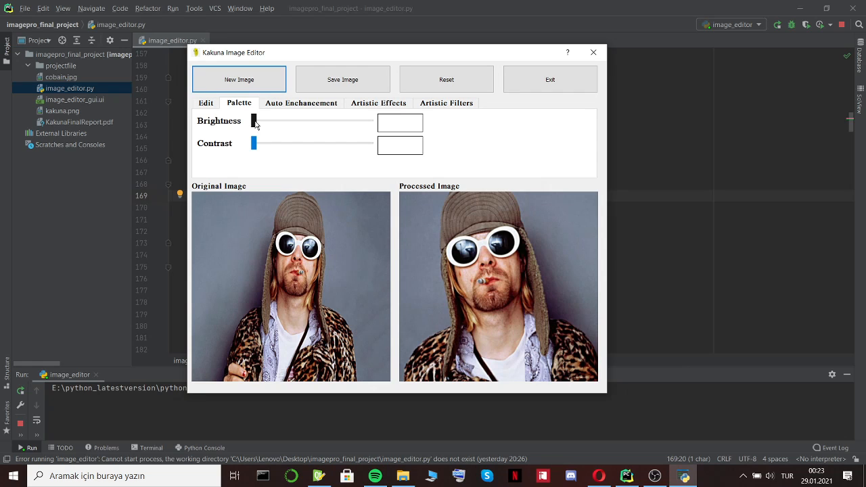
pyautogui.moveTo(254, 121); pyautogui.dragTo(285, 120)
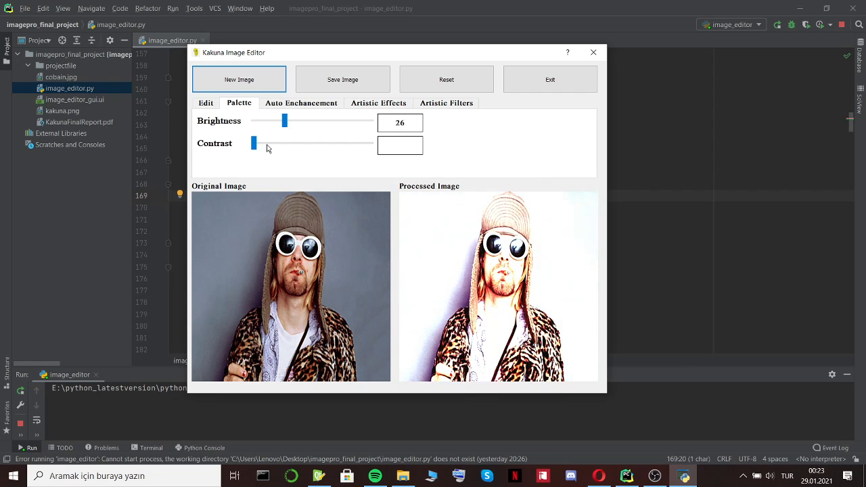
pyautogui.moveTo(254, 143); pyautogui.dragTo(268, 142)
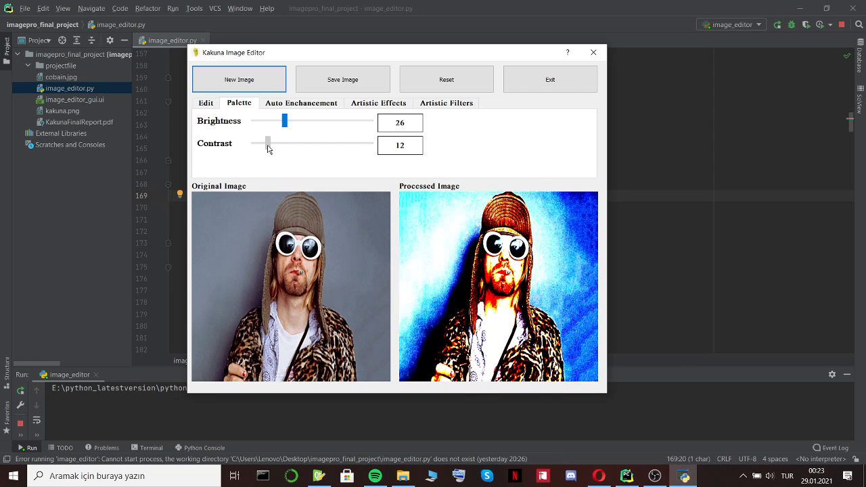
pyautogui.moveTo(268, 141); pyautogui.dragTo(275, 141)
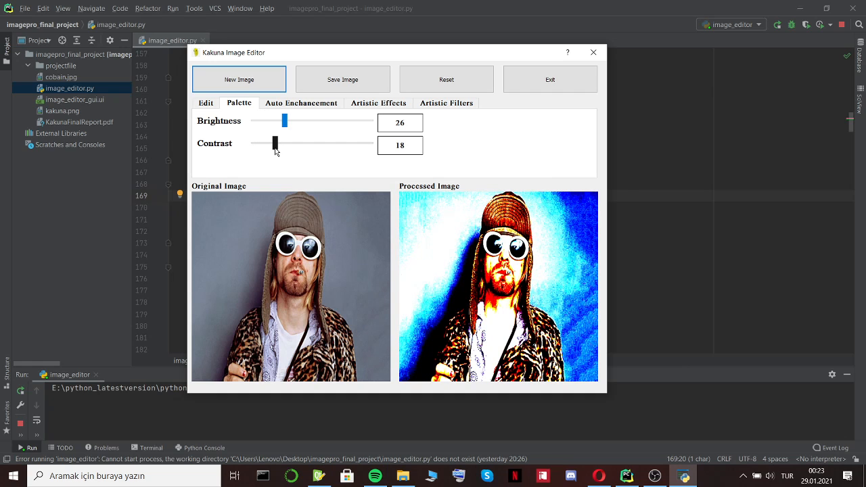
pyautogui.moveTo(274, 142); pyautogui.dragTo(295, 142)
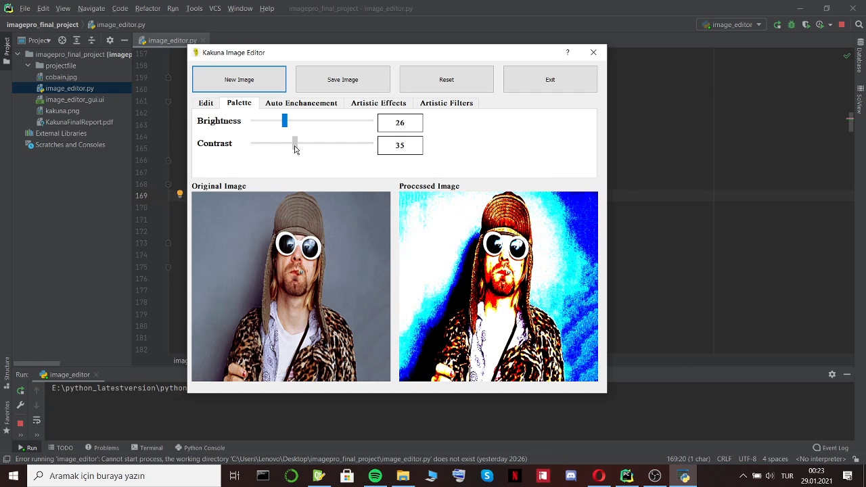
pyautogui.moveTo(294, 141); pyautogui.dragTo(261, 141)
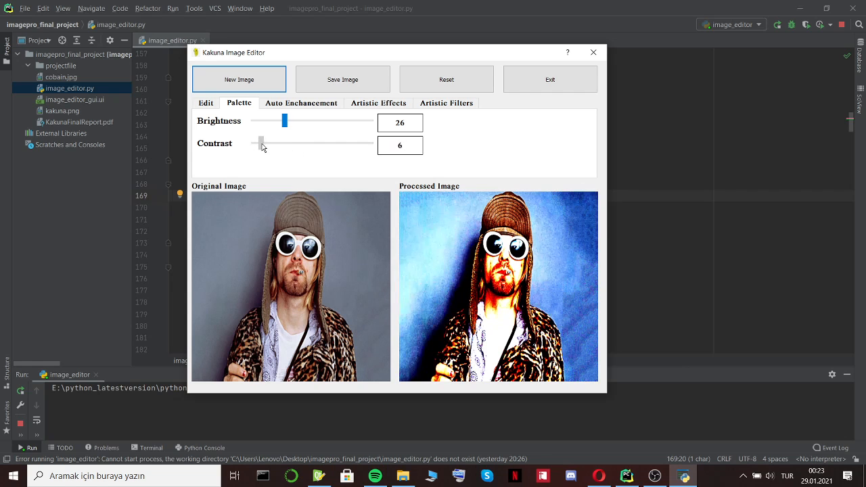
pyautogui.moveTo(262, 143); pyautogui.dragTo(279, 143)
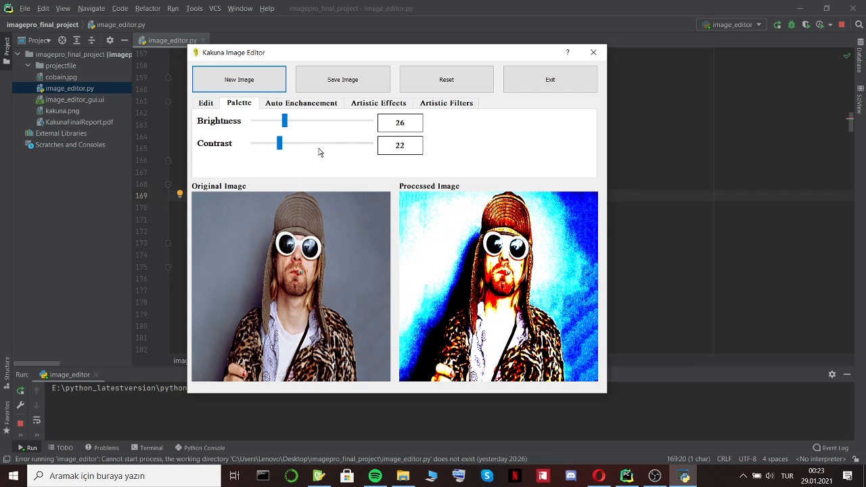
pyautogui.moveTo(301, 103)
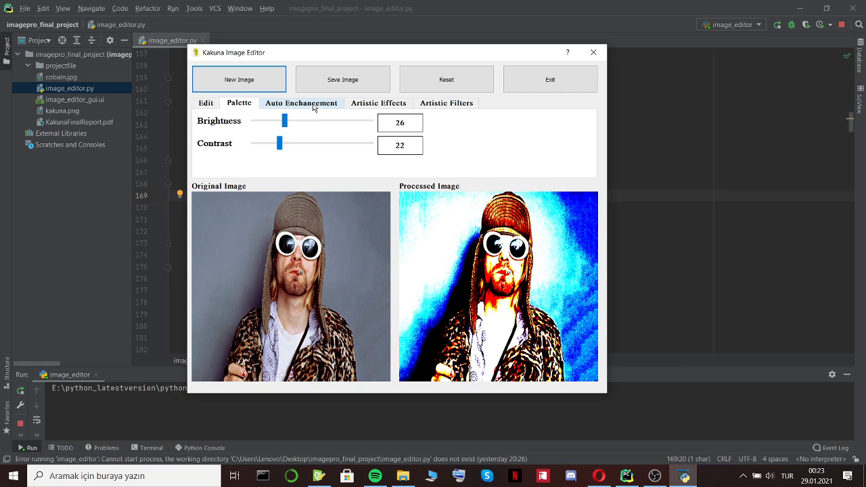
# Run Auto Enchancement so the photo looks natural again
pyautogui.click(301, 103)
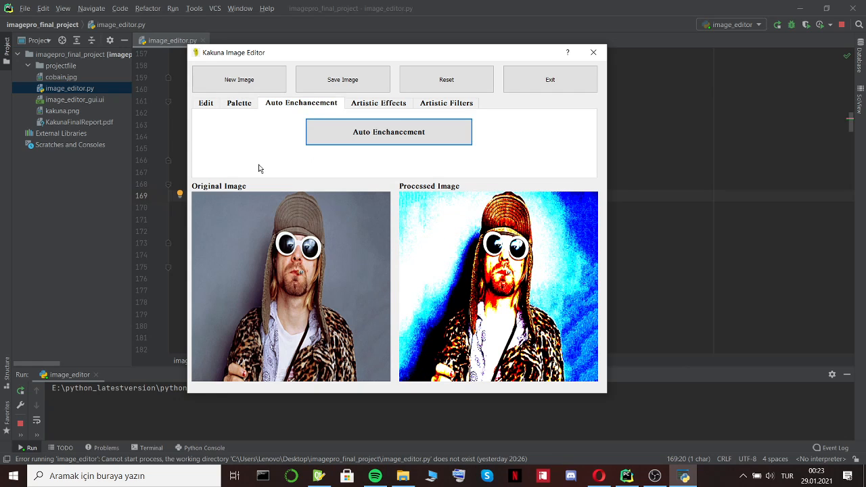
pyautogui.moveTo(357, 161)
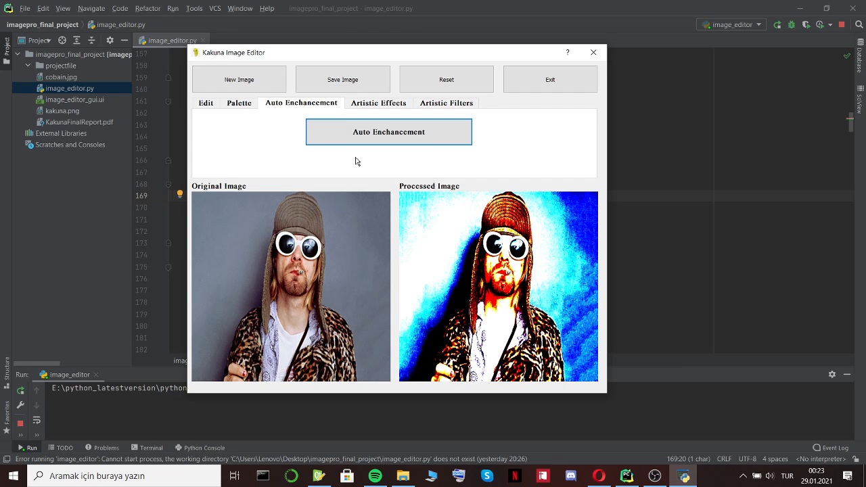
pyautogui.click(446, 79)
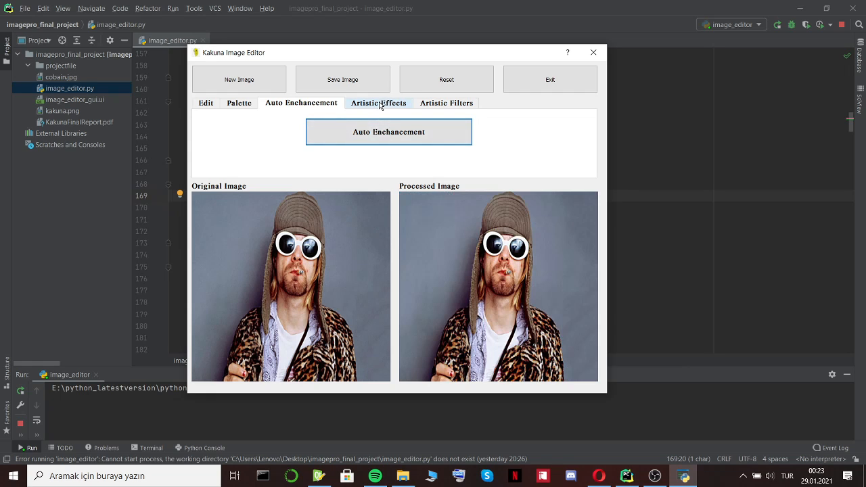
# From Artistic Effects, apply sepia briefly, then the Dither effect
pyautogui.click(379, 103)
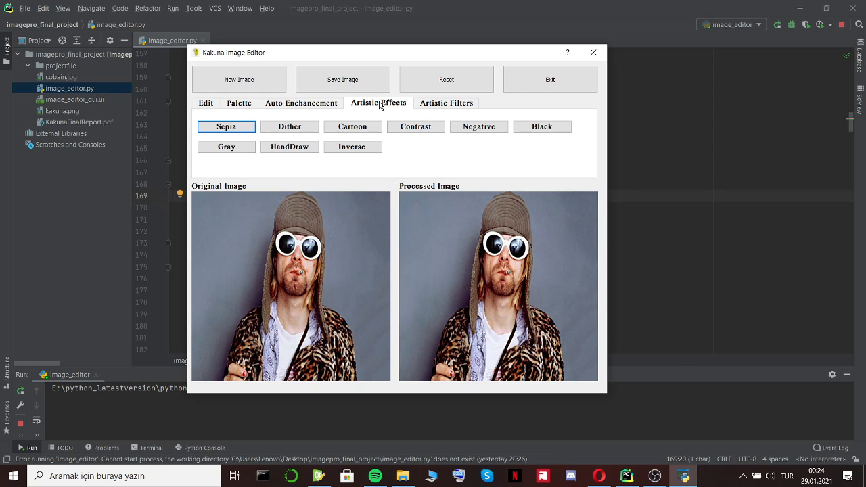
pyautogui.moveTo(253, 94)
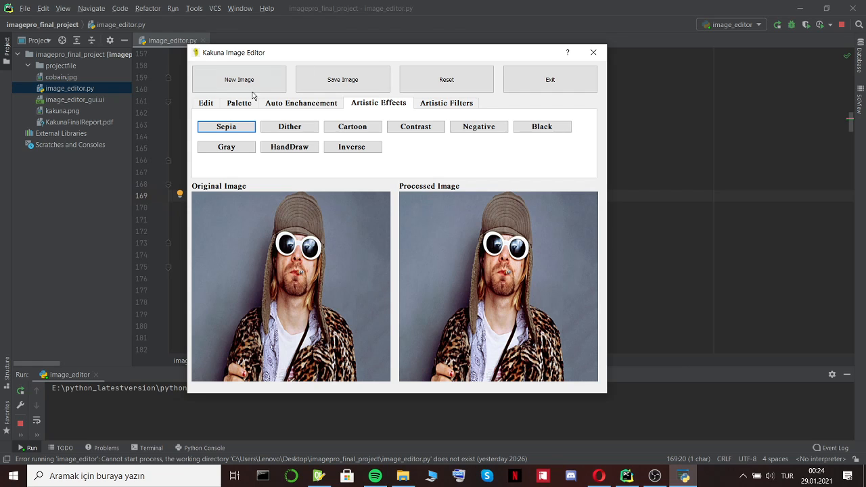
pyautogui.click(290, 126)
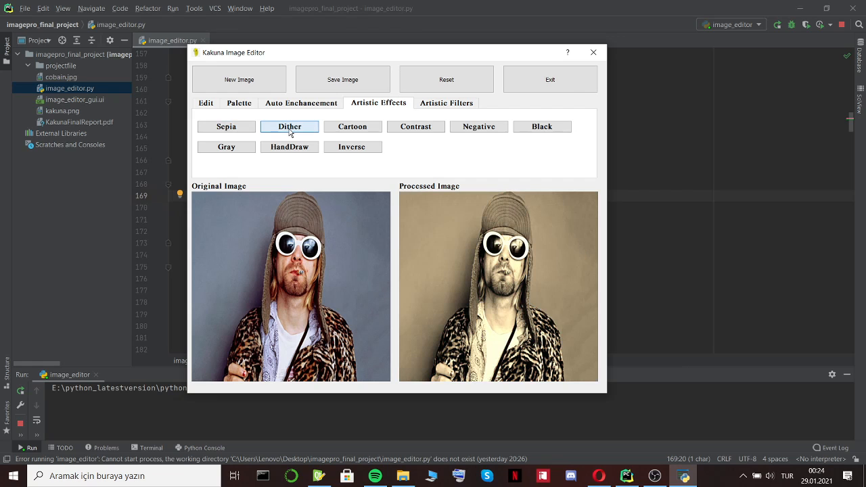
pyautogui.click(290, 126)
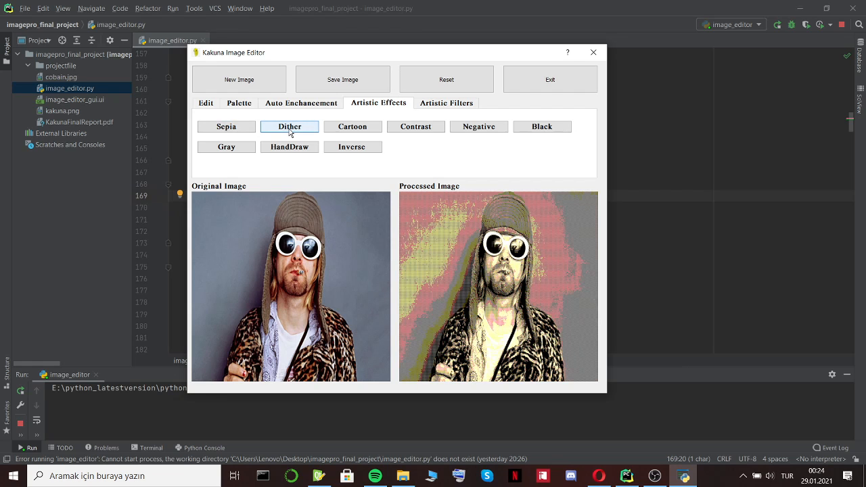
# Try the cartoon and sepia effects, resetting the photo after each
pyautogui.click(352, 127)
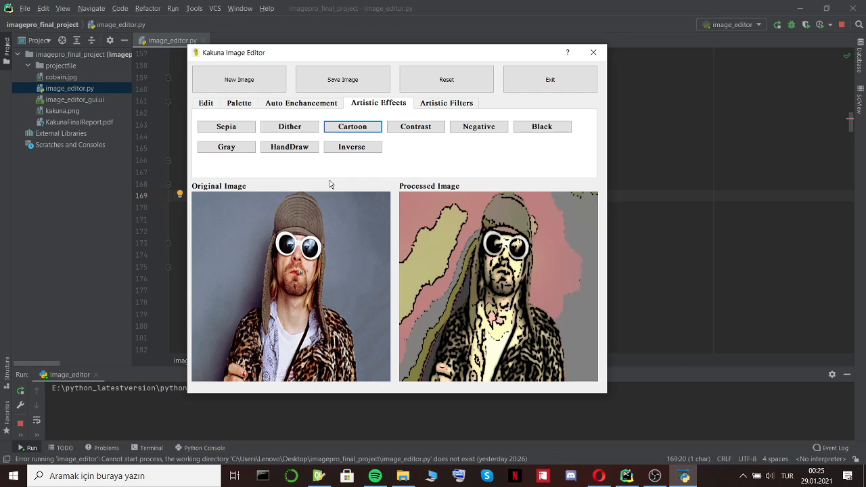
pyautogui.moveTo(216, 118)
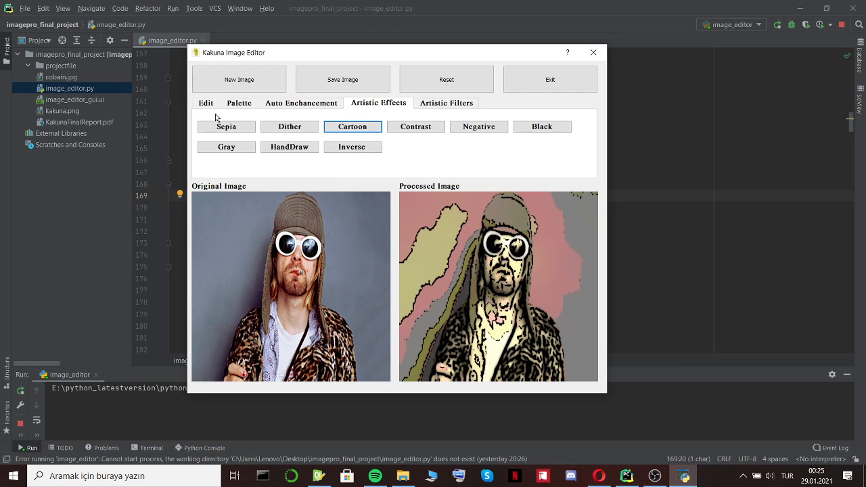
pyautogui.moveTo(329, 205)
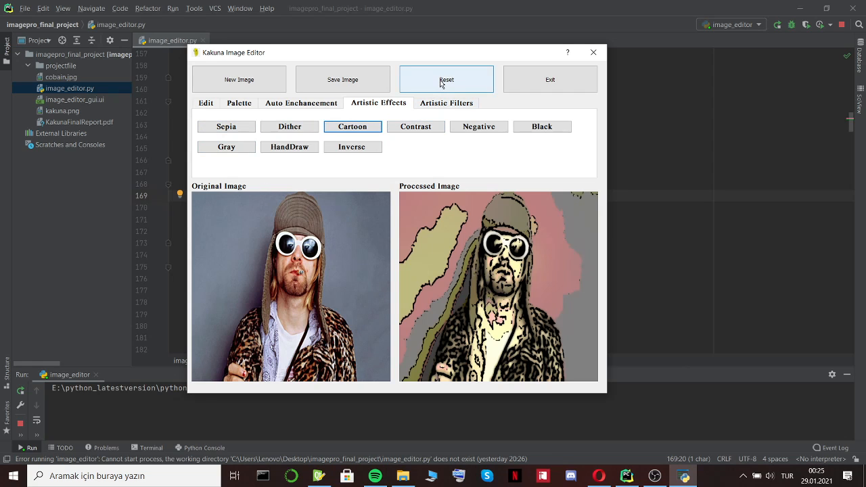
pyautogui.click(446, 79)
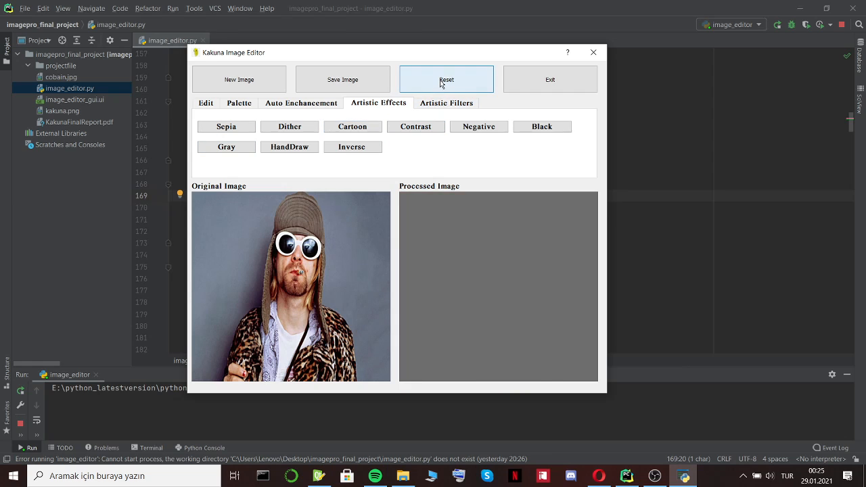
pyautogui.click(226, 127)
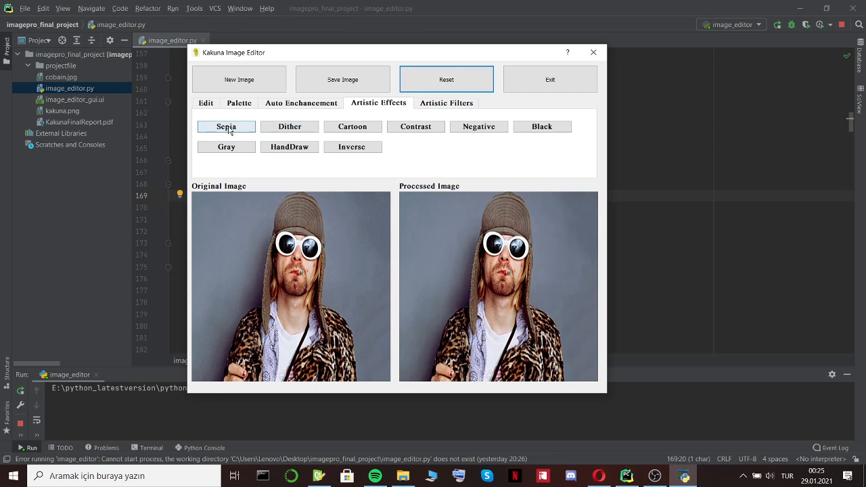
pyautogui.click(227, 126)
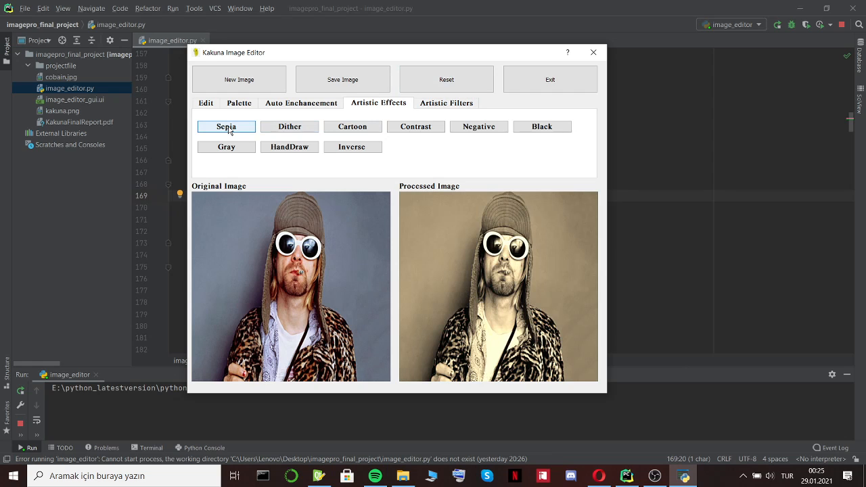
pyautogui.click(447, 79)
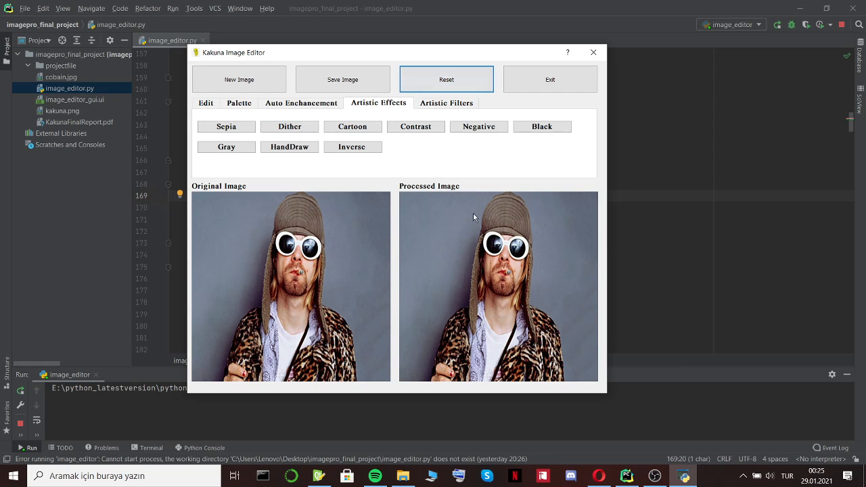
# Stack cartoon with dither, then reset the photo to its original look
pyautogui.click(352, 126)
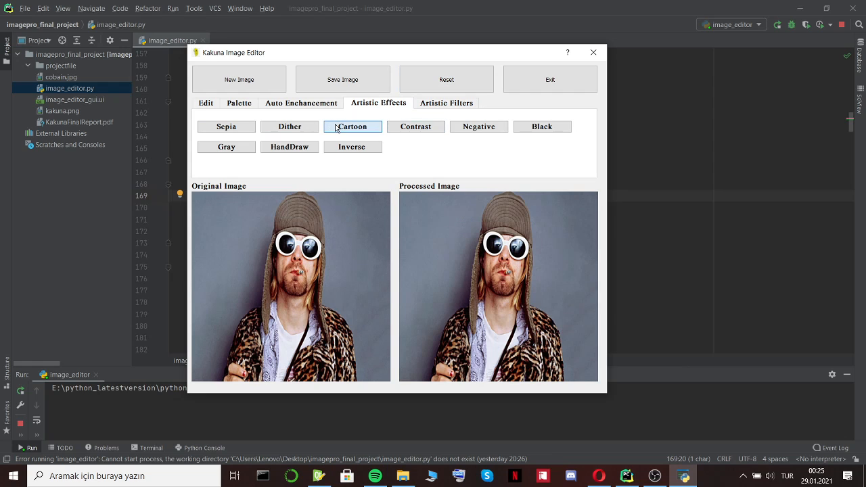
pyautogui.click(353, 126)
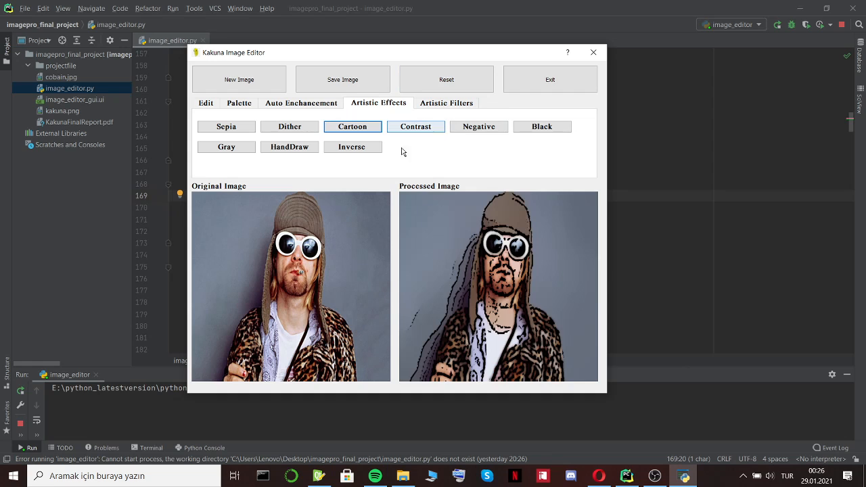
pyautogui.click(289, 127)
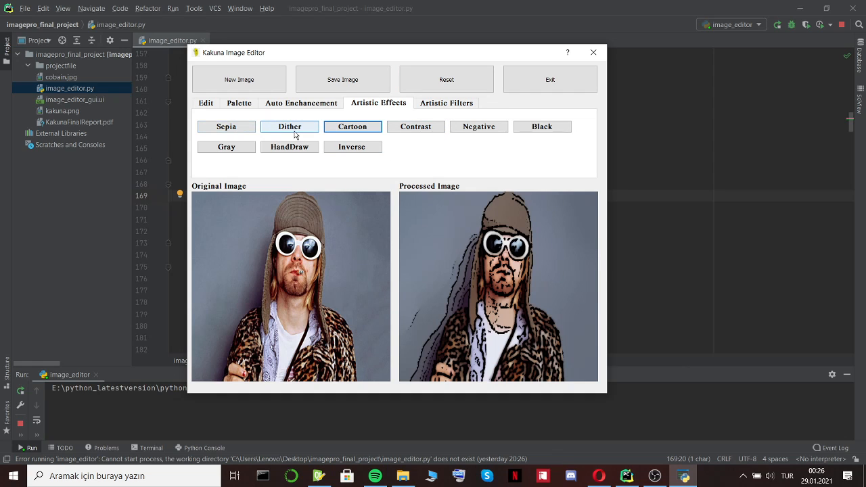
pyautogui.click(289, 127)
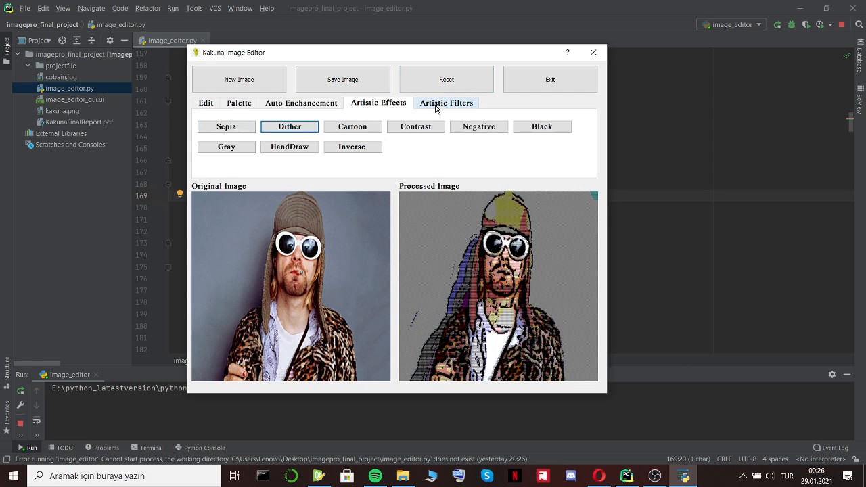
pyautogui.click(446, 79)
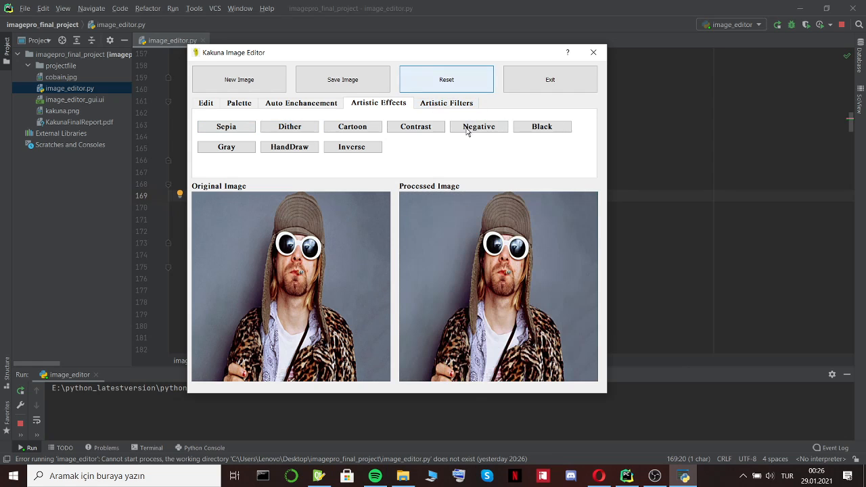
pyautogui.click(445, 102)
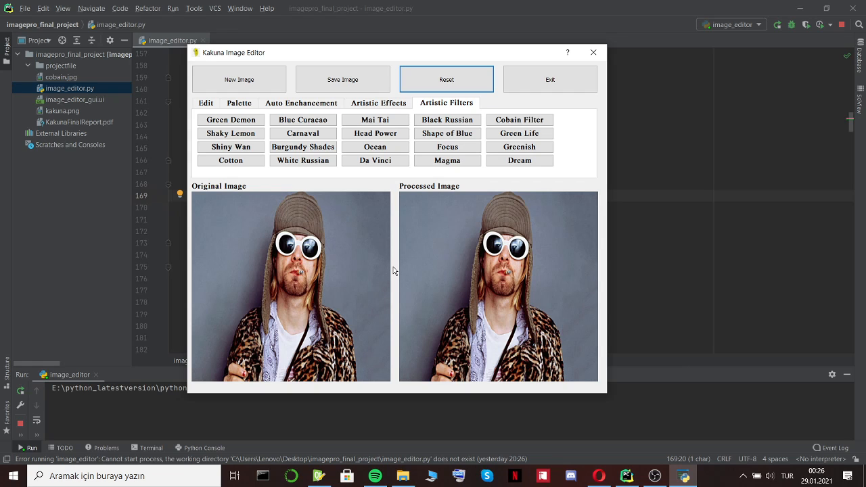
pyautogui.moveTo(487, 225)
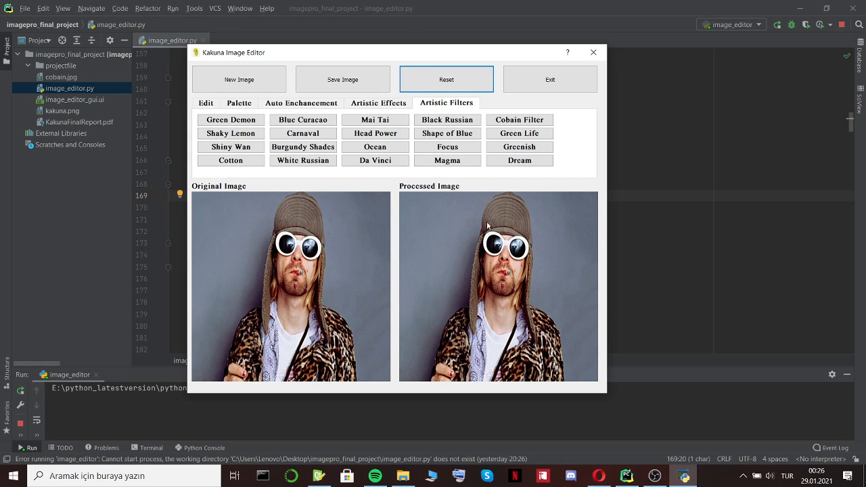
pyautogui.moveTo(429, 226)
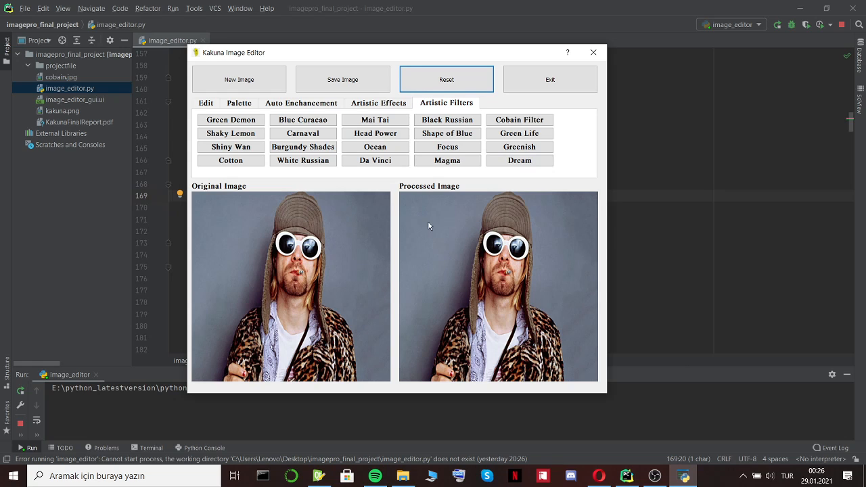
pyautogui.moveTo(398, 217)
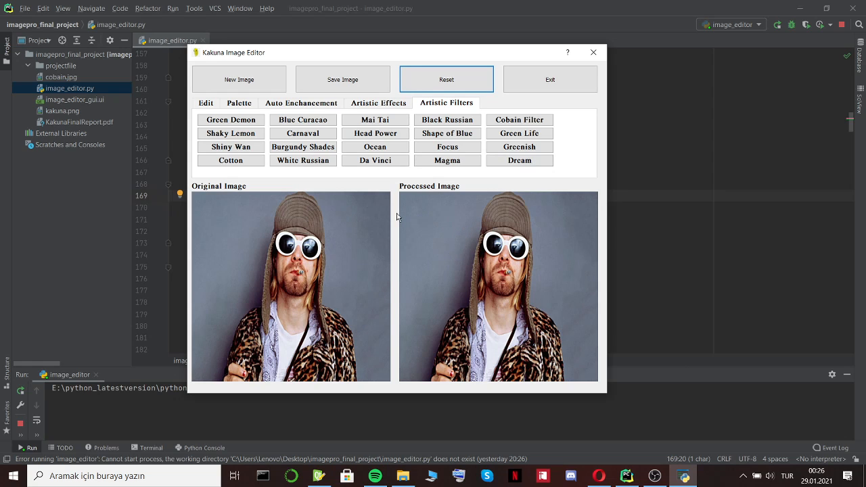
pyautogui.moveTo(440, 225)
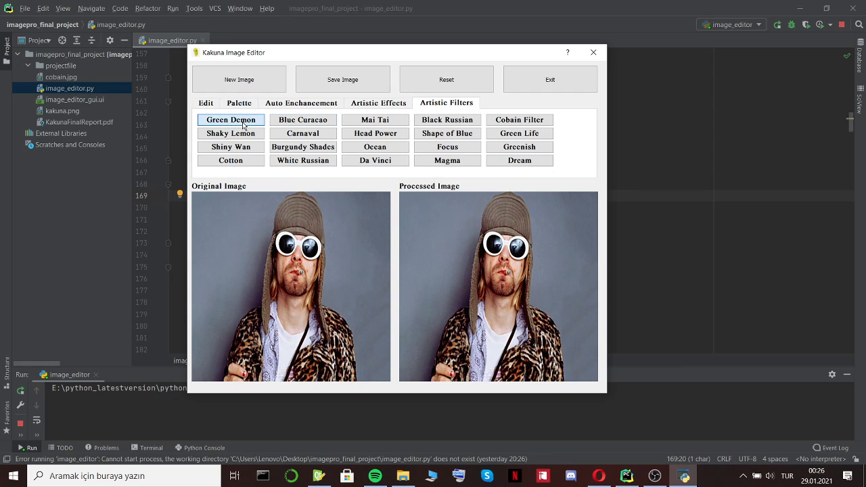
# Try the Green Demon, Blue Curacao and Mai Tai filters, resetting between them
pyautogui.click(230, 120)
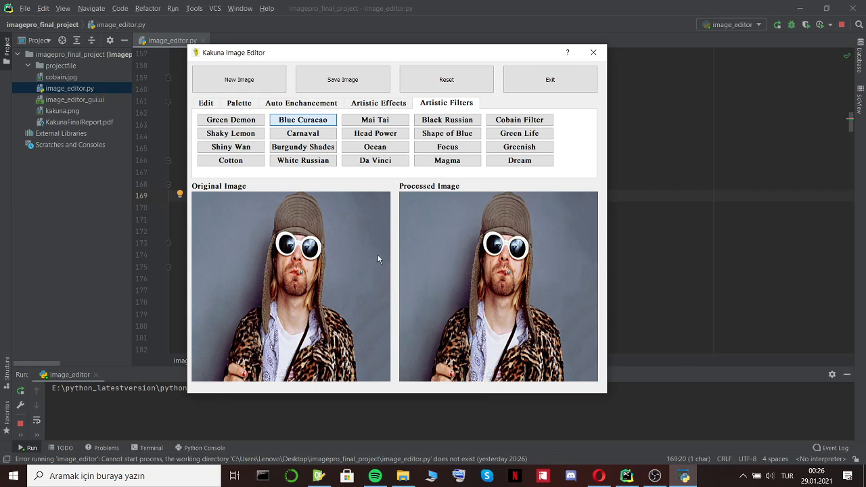
pyautogui.click(447, 134)
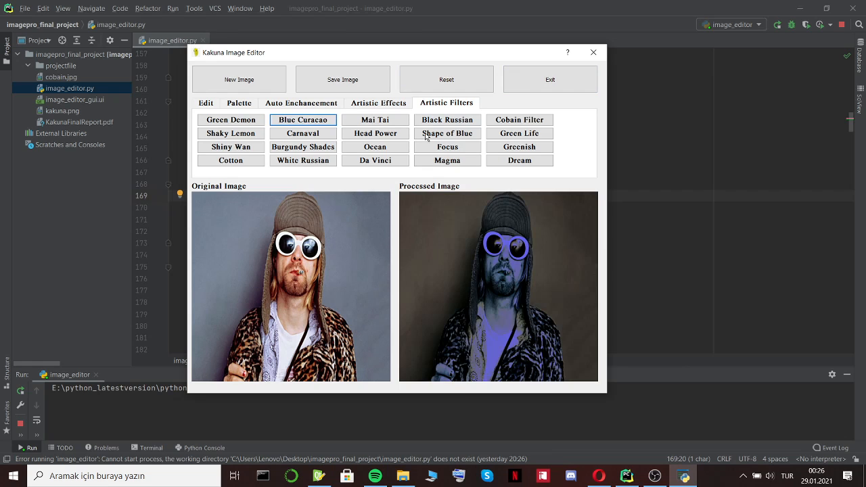
pyautogui.click(376, 120)
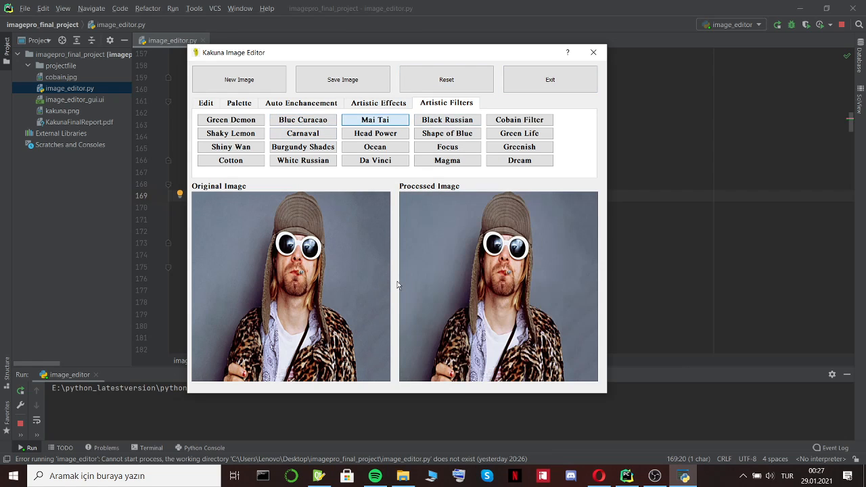
pyautogui.click(446, 79)
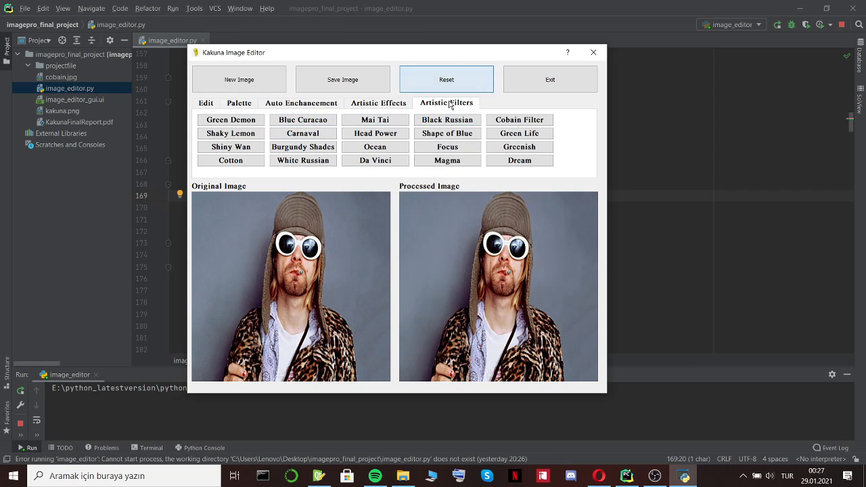
pyautogui.click(447, 119)
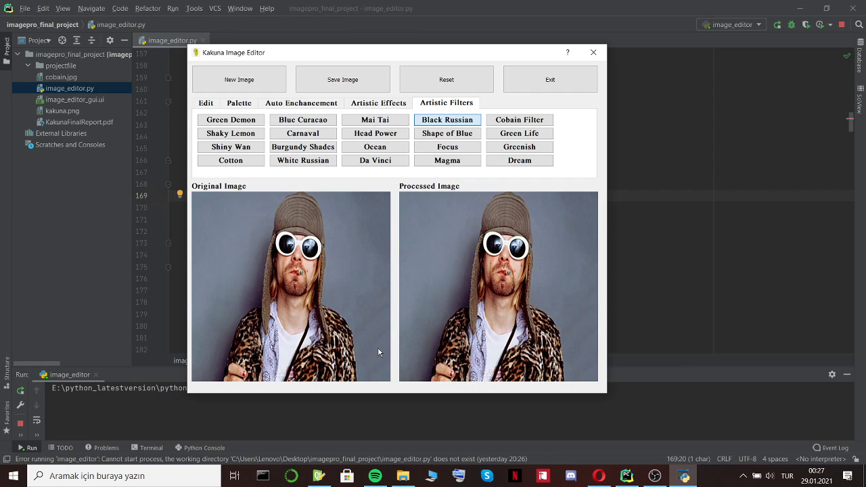
# Try the Black Russian, Cobain Filter and Shaky Lemon filters, resetting between them
pyautogui.click(447, 120)
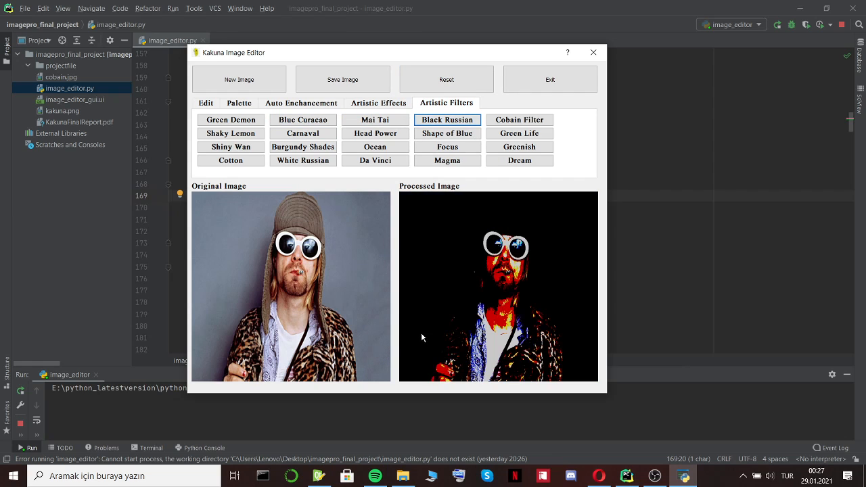
pyautogui.click(518, 120)
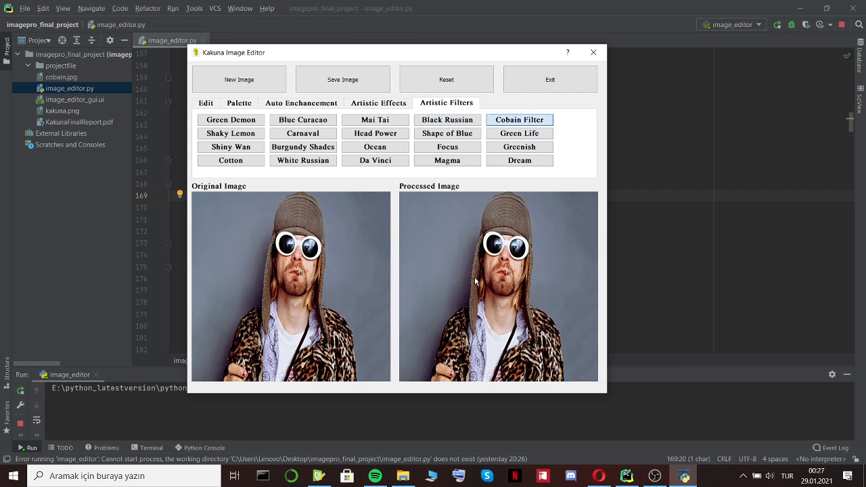
pyautogui.click(519, 120)
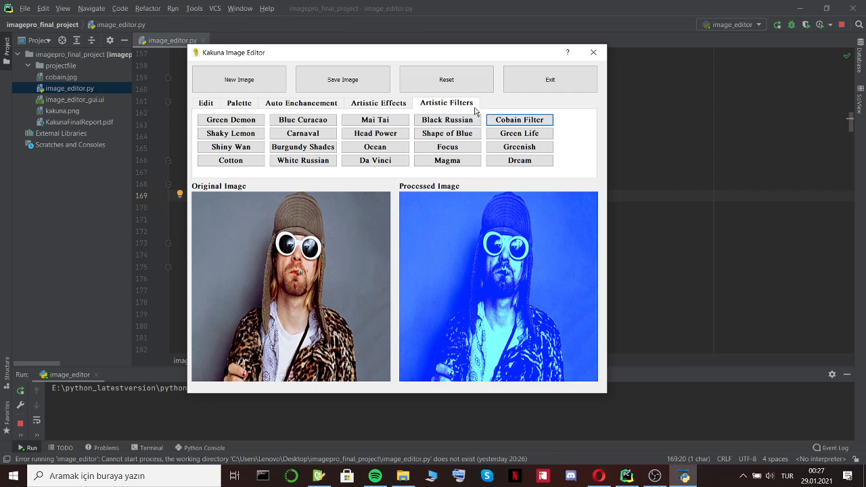
pyautogui.click(231, 132)
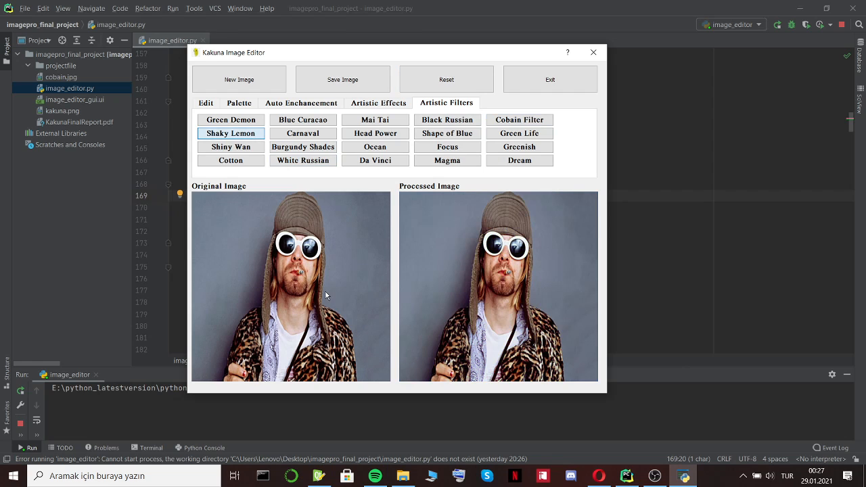
pyautogui.click(230, 133)
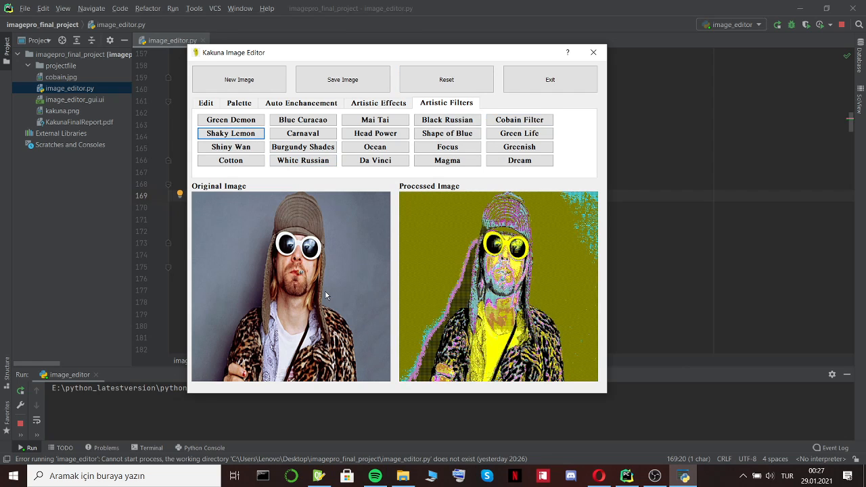
pyautogui.click(447, 79)
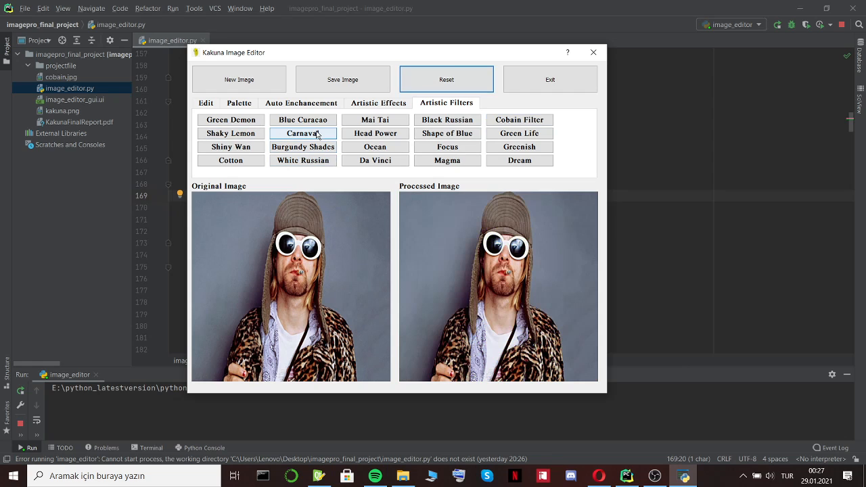
# Test Carnaval, Head Power, Da Vinci and Magma, then reset and reapply Carnaval plus Head Power
pyautogui.click(374, 132)
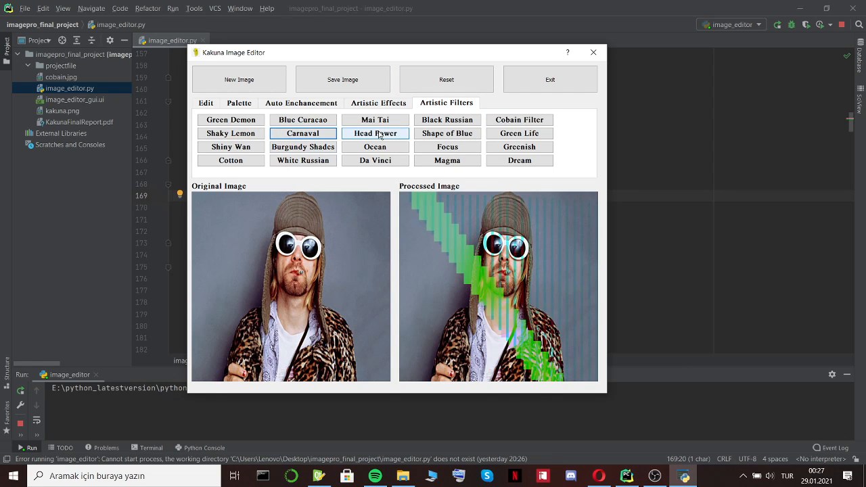
pyautogui.click(375, 133)
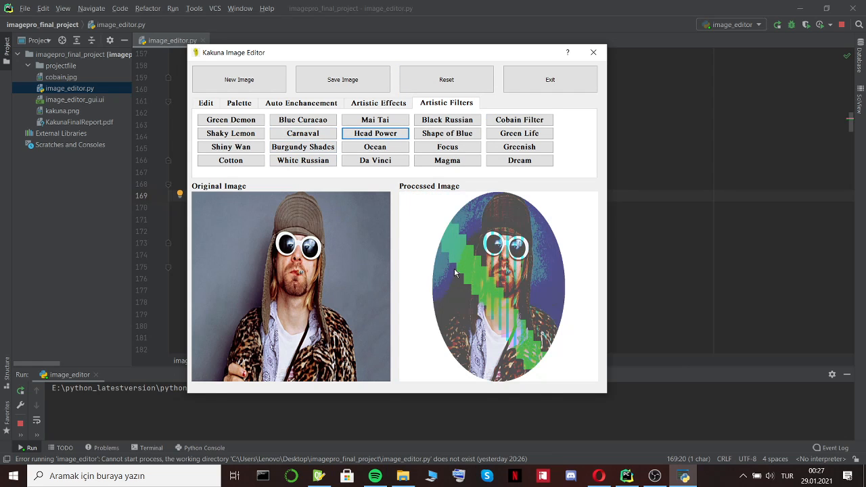
pyautogui.click(375, 161)
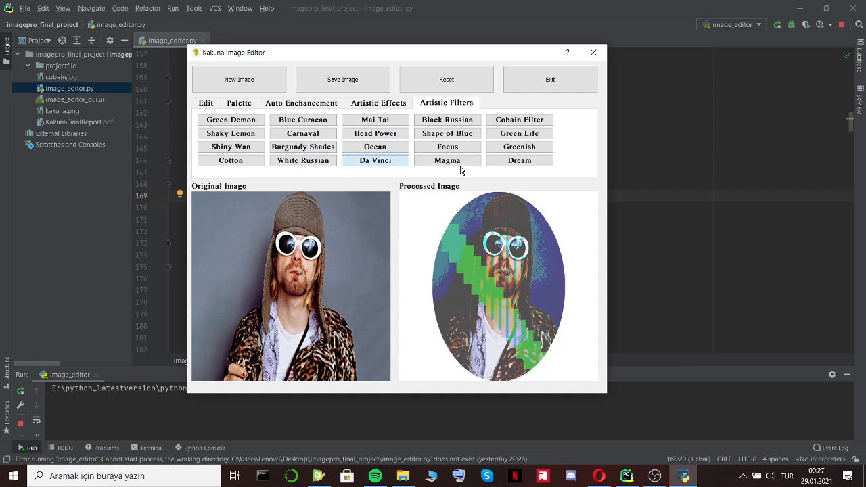
pyautogui.click(447, 161)
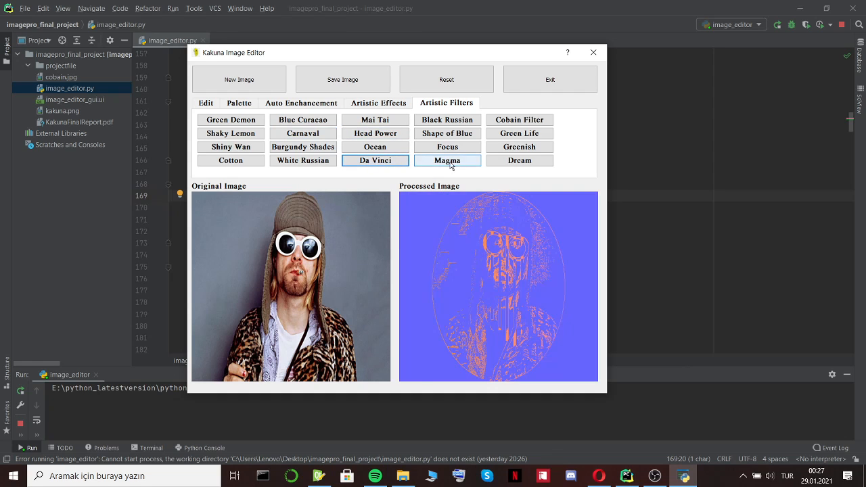
pyautogui.click(446, 79)
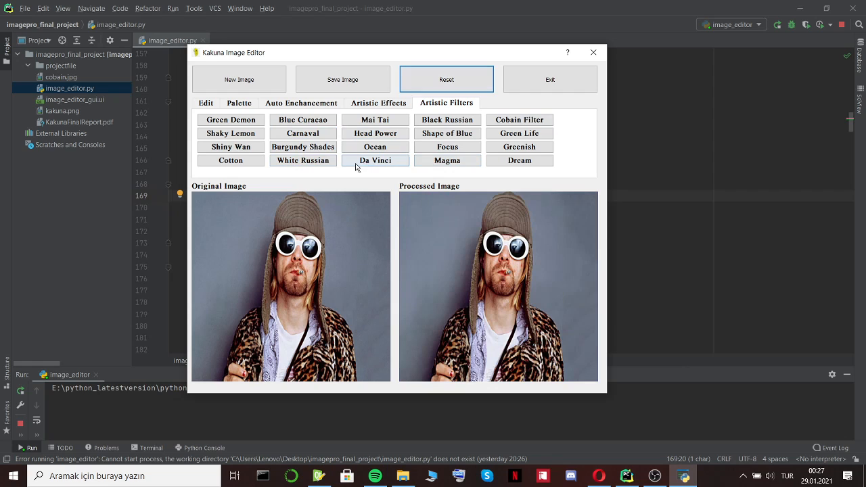
pyautogui.click(375, 133)
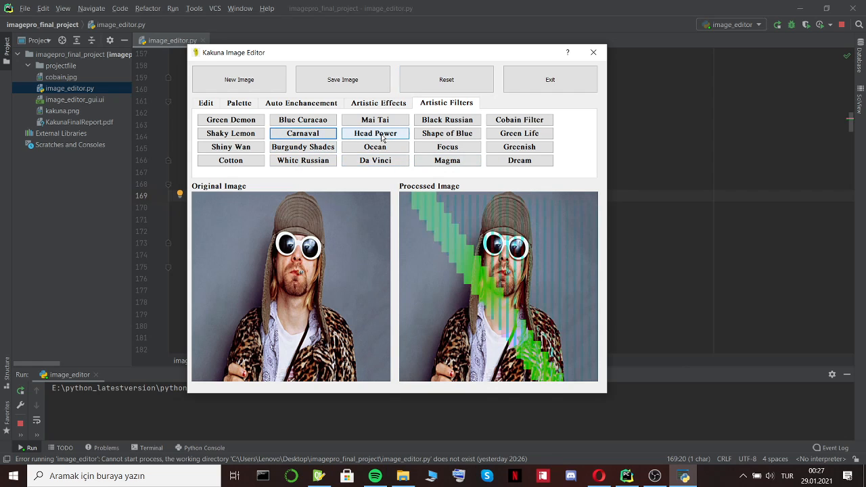
pyautogui.click(375, 132)
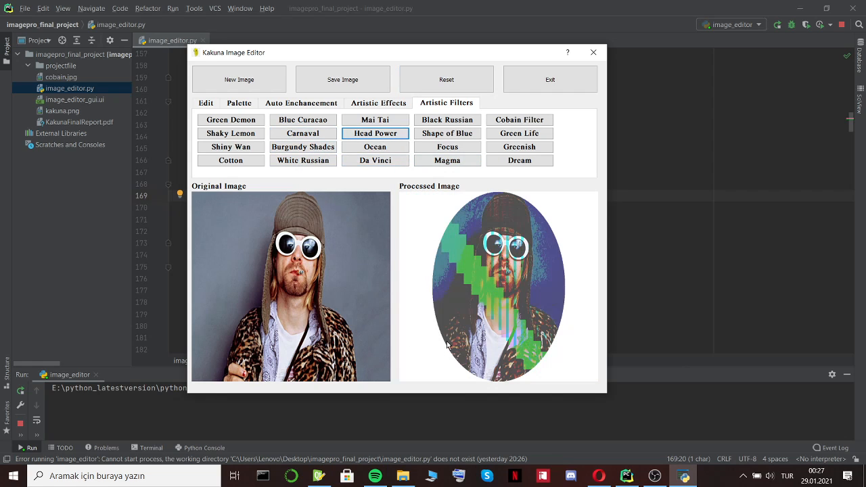
pyautogui.moveTo(486, 345)
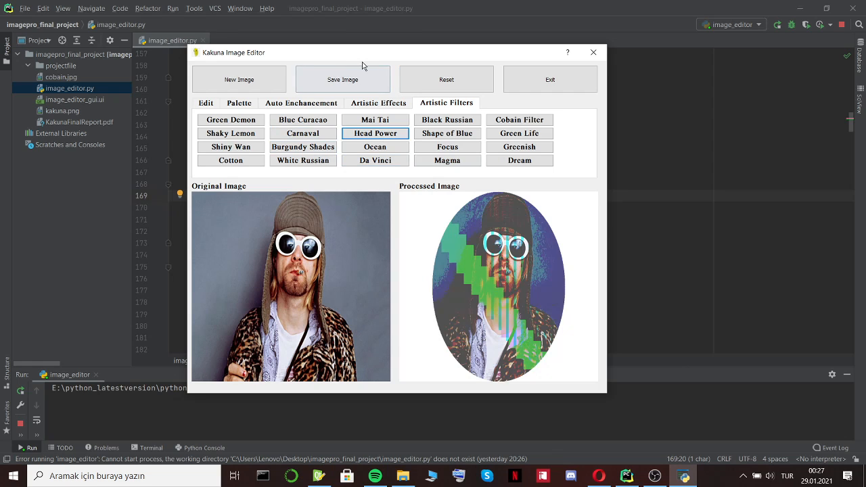
# Save the filtered oval portrait as cobain_filtered.jpg in the project folder
pyautogui.click(343, 79)
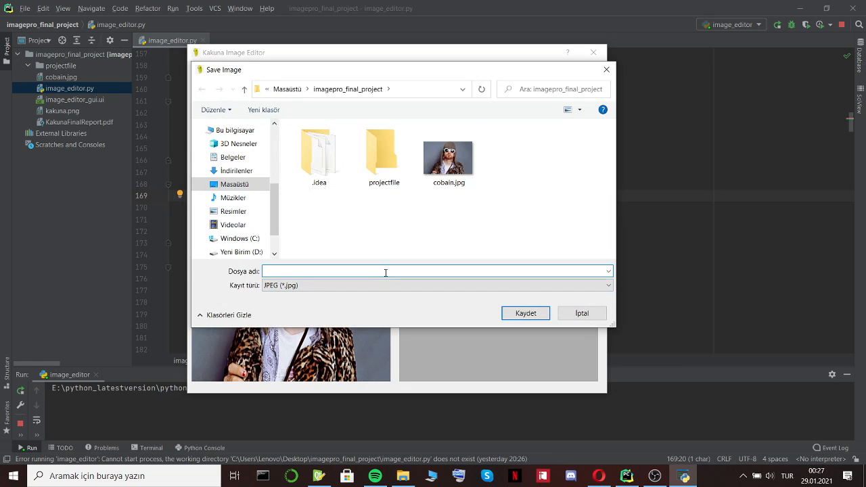
pyautogui.write('cobain_filteredk')
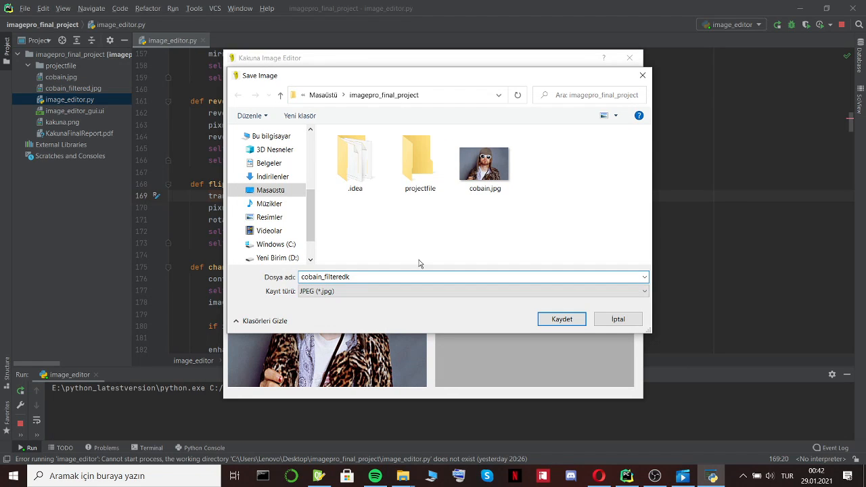
pyautogui.press('Backspace')
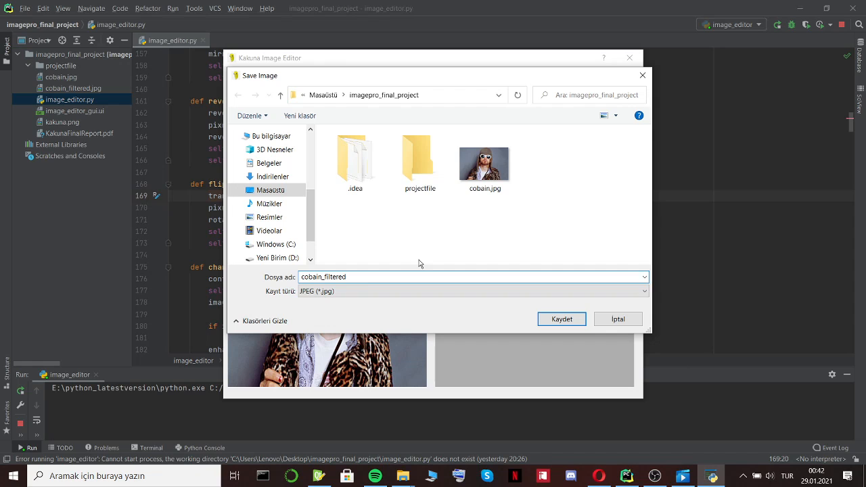
pyautogui.click(560, 318)
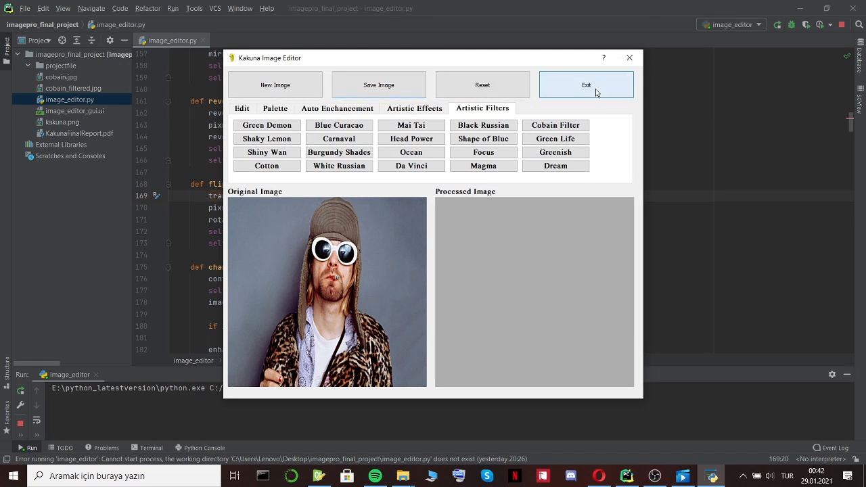
# Exit Kakuna Image Editor so the PyCharm run finishes with exit code 0
pyautogui.click(586, 85)
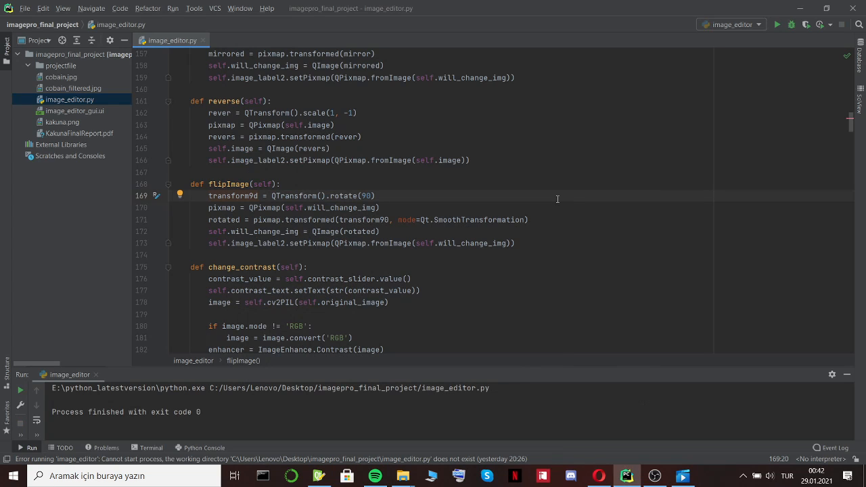
pyautogui.moveTo(572, 235)
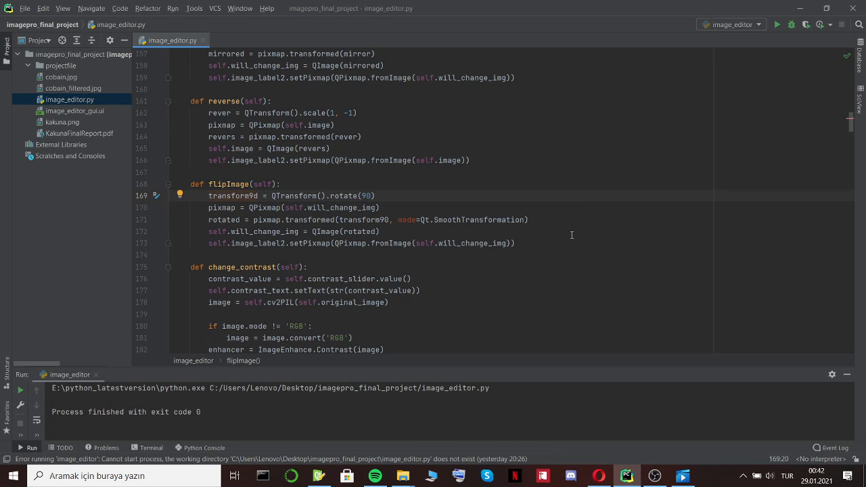